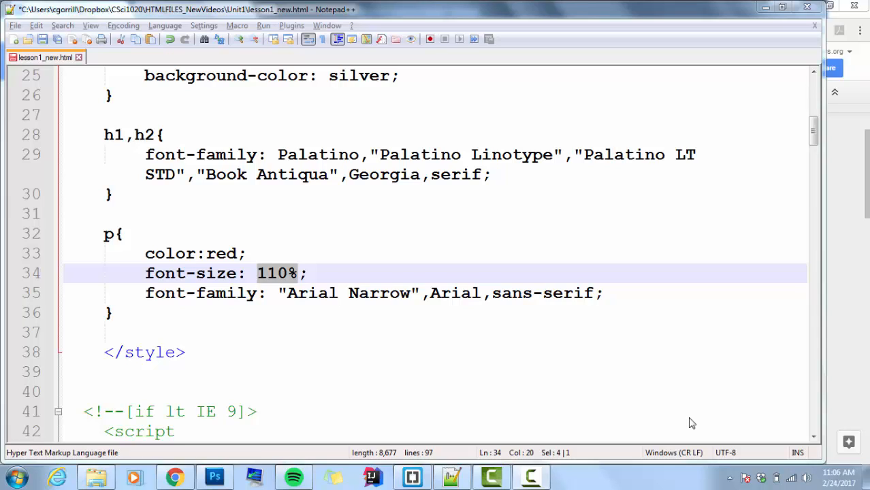
pyautogui.moveTo(400, 381)
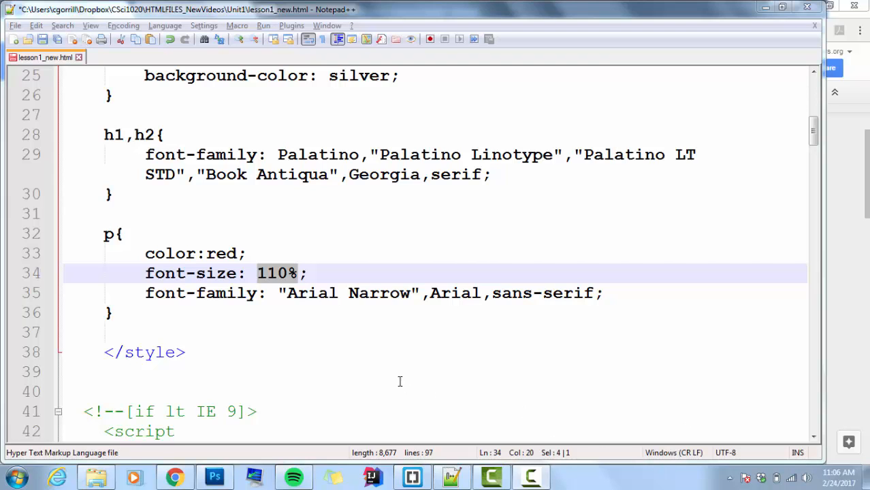
pyautogui.moveTo(315, 311)
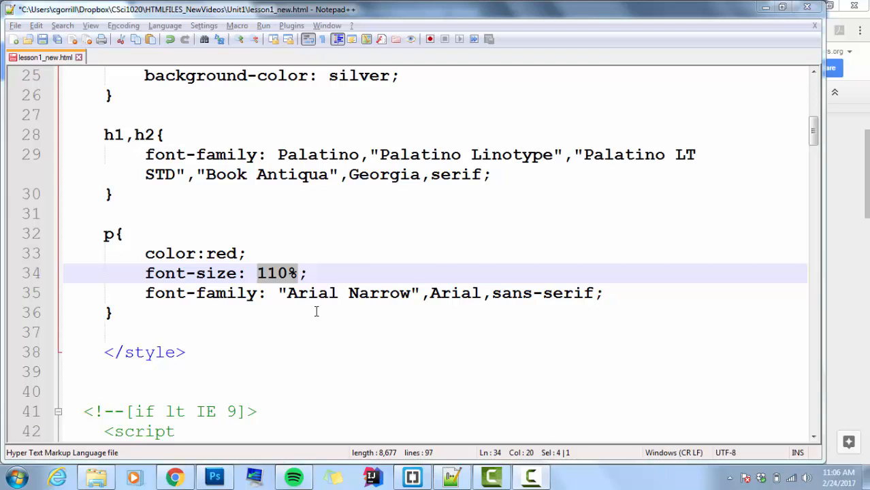
# Select the /* … */ comment listing color, background-color, font-family, font-size, font-weight
pyautogui.scroll(3)
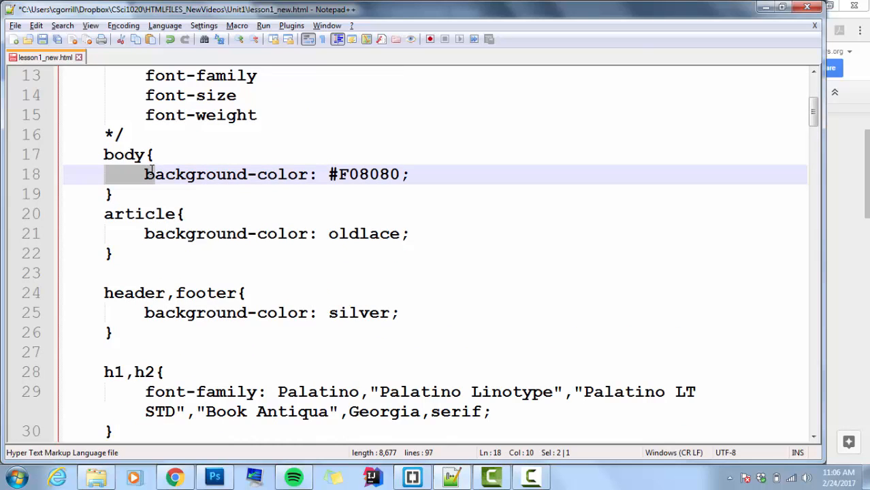
pyautogui.scroll(-3)
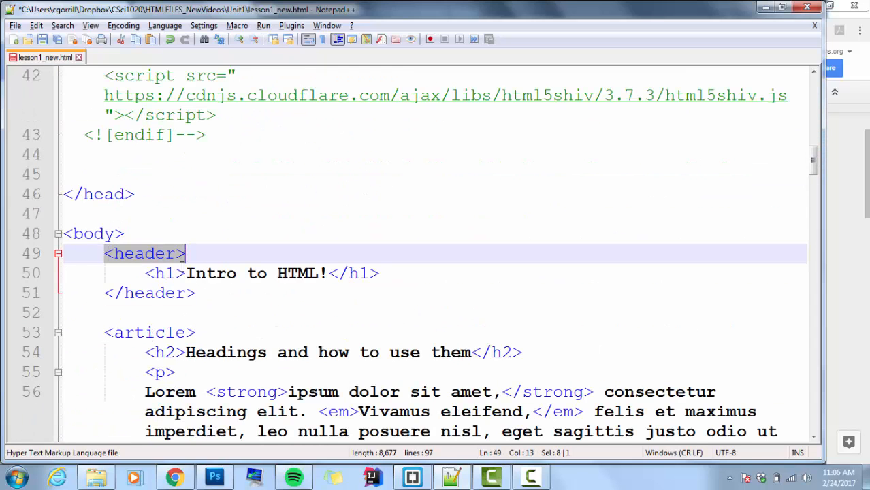
pyautogui.click(91, 234)
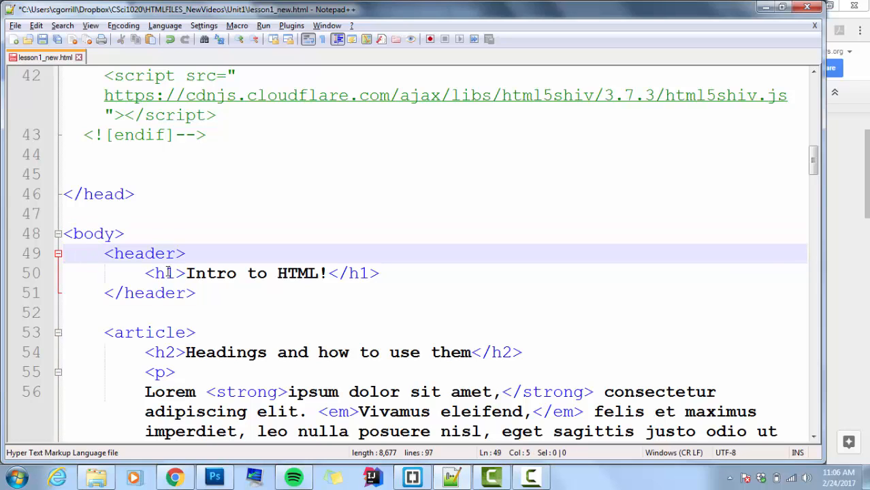
pyautogui.doubleClick(143, 254)
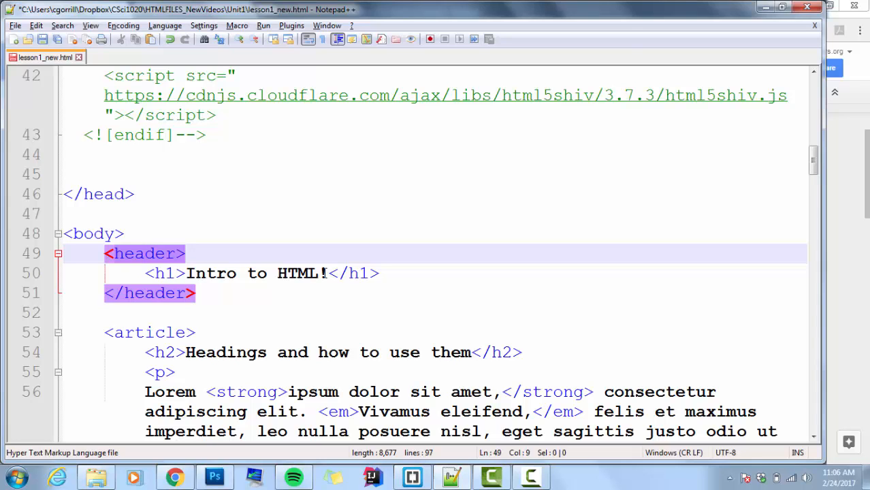
pyautogui.moveTo(331, 295)
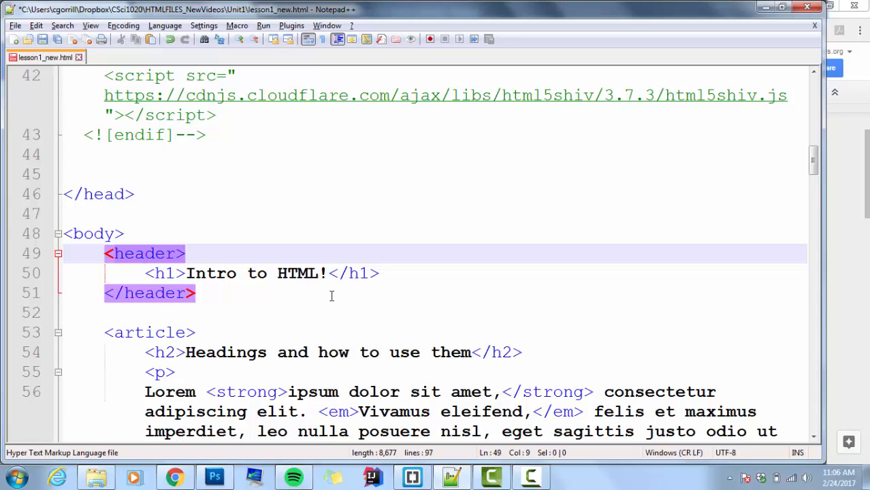
pyautogui.scroll(3)
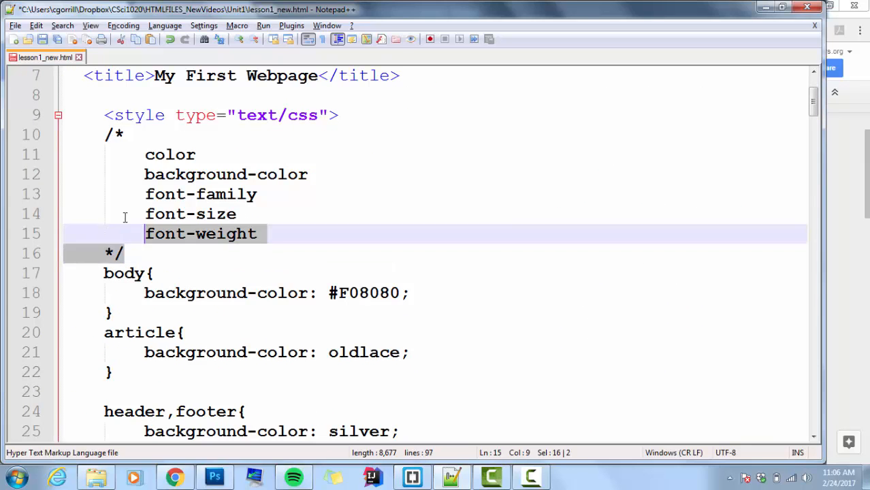
# Delete the selected comment block and look over the remaining body and article markup
pyautogui.press('Delete')
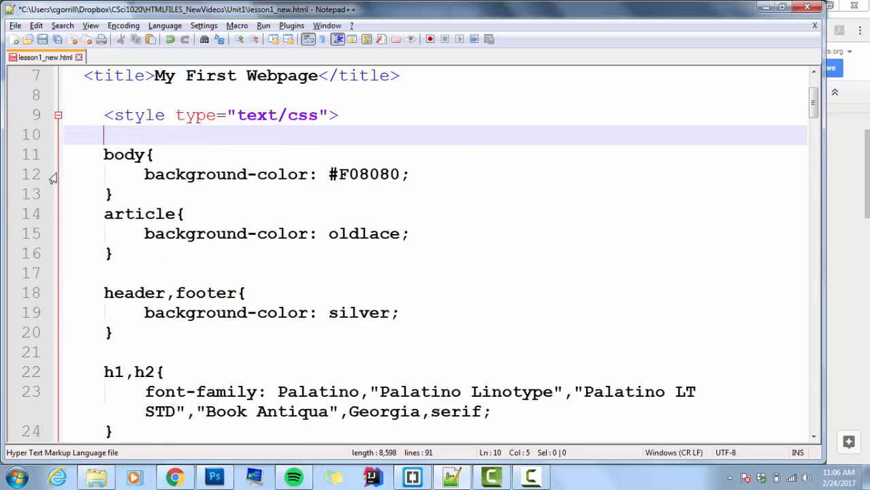
pyautogui.scroll(-3)
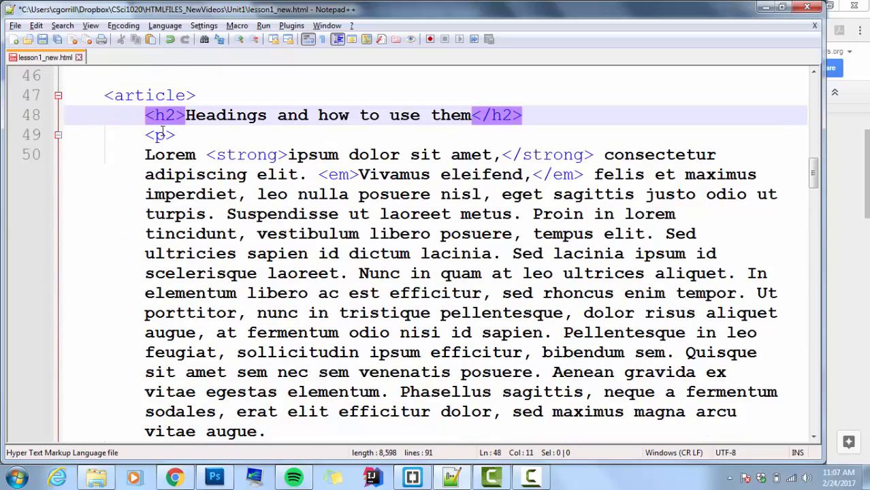
pyautogui.scroll(-3)
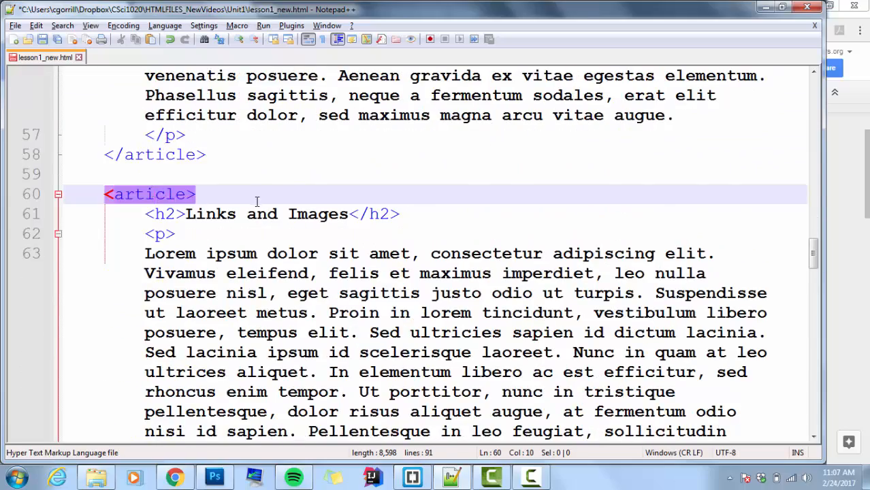
pyautogui.scroll(-3)
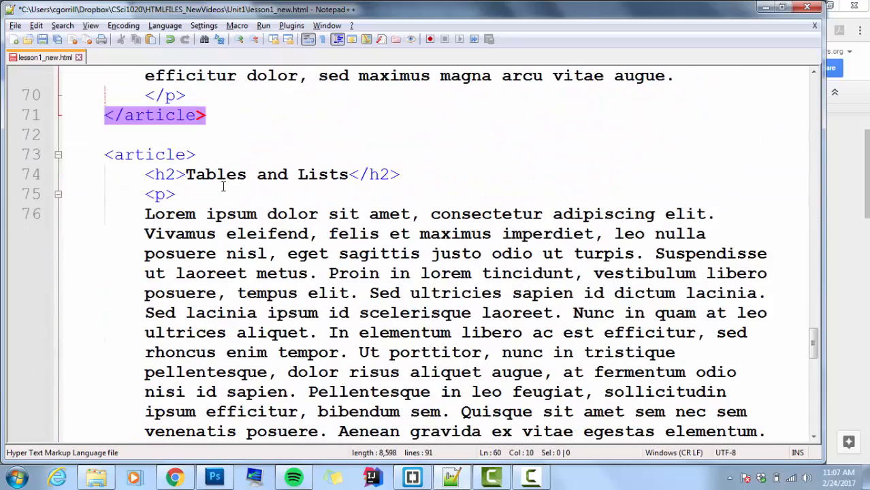
pyautogui.scroll(-3)
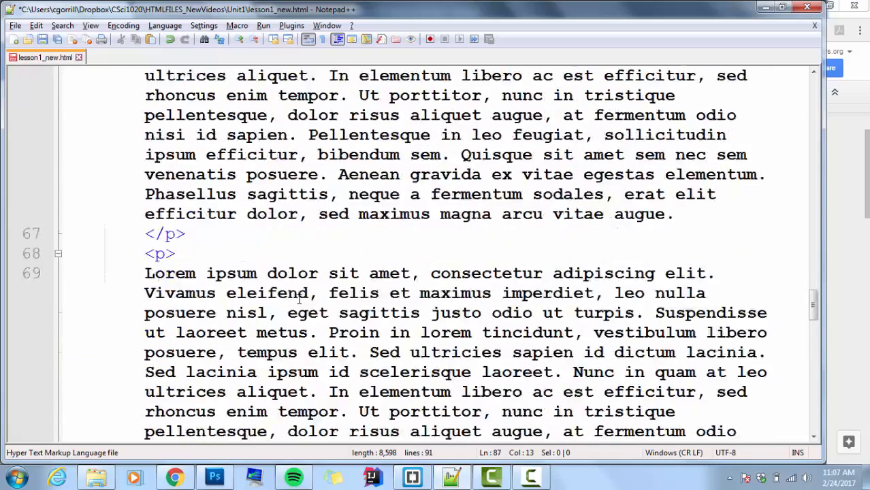
pyautogui.scroll(3)
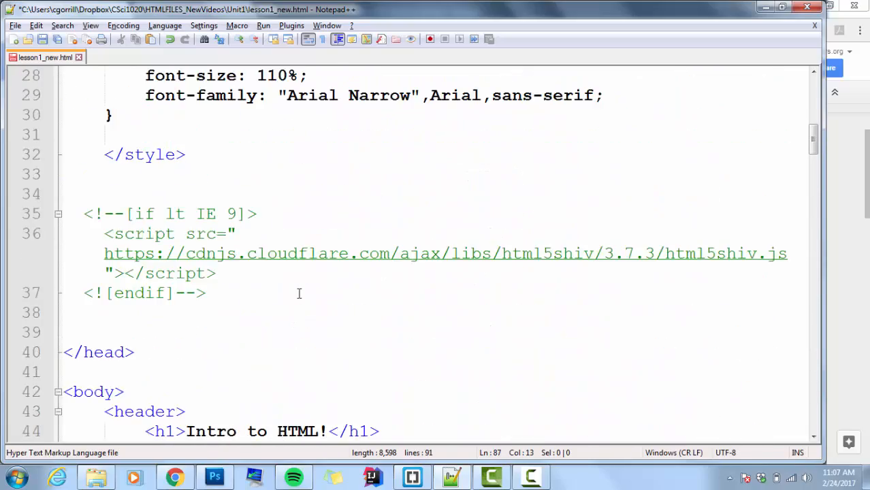
pyautogui.scroll(3)
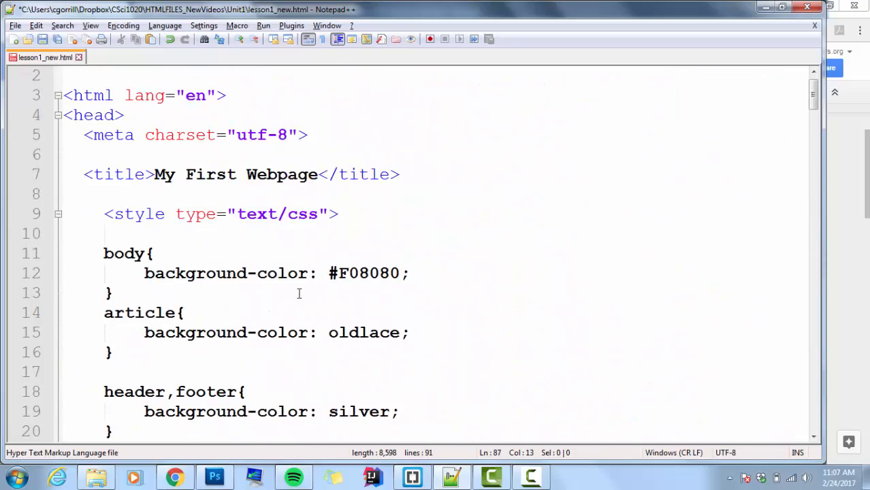
pyautogui.moveTo(176, 282)
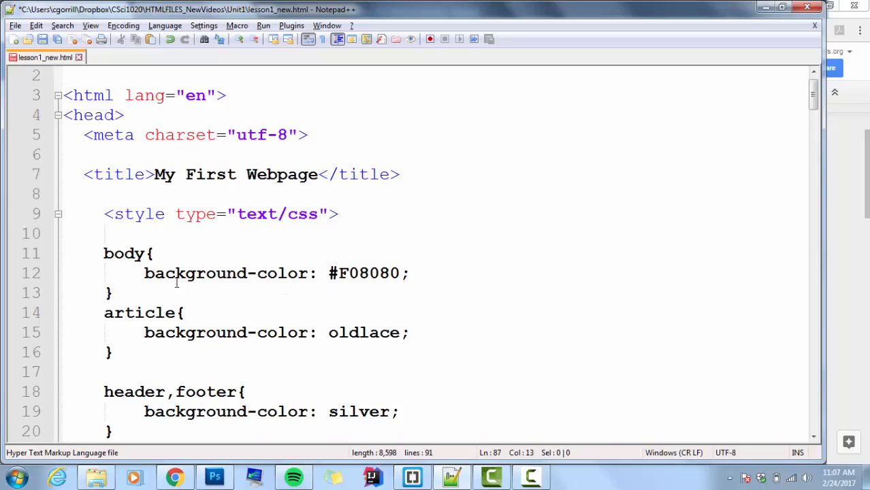
pyautogui.click(106, 254)
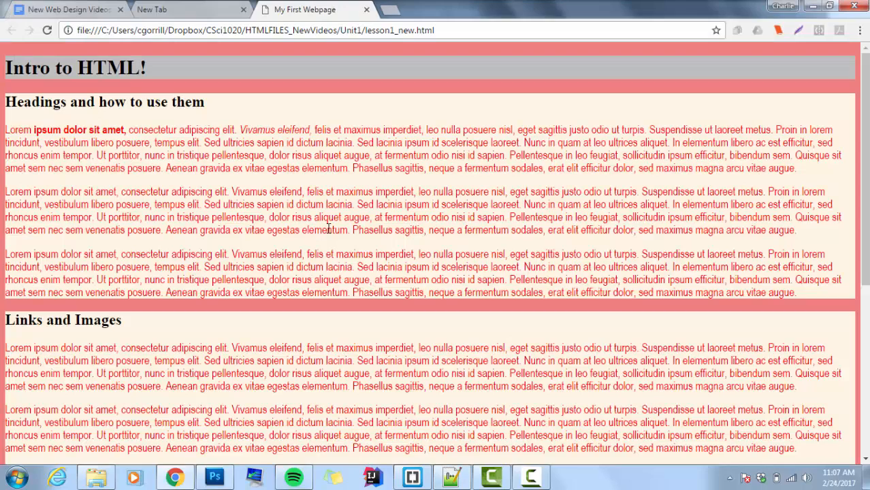
pyautogui.scroll(-3)
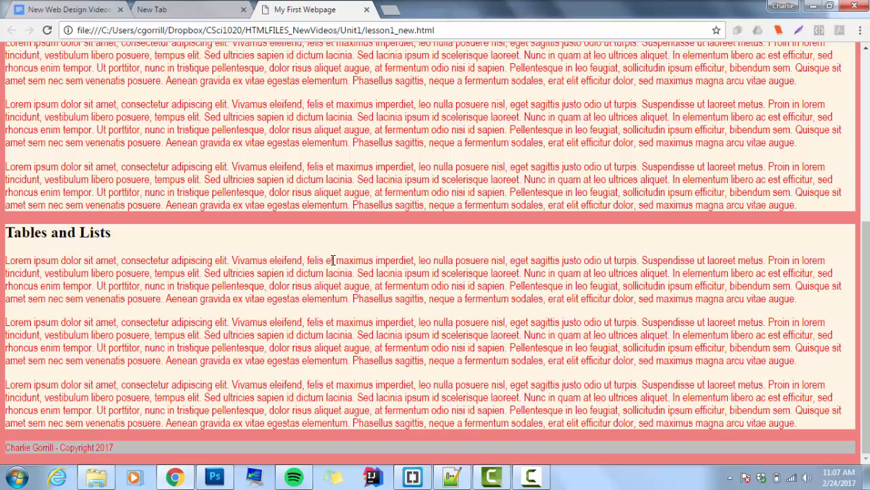
pyautogui.scroll(3)
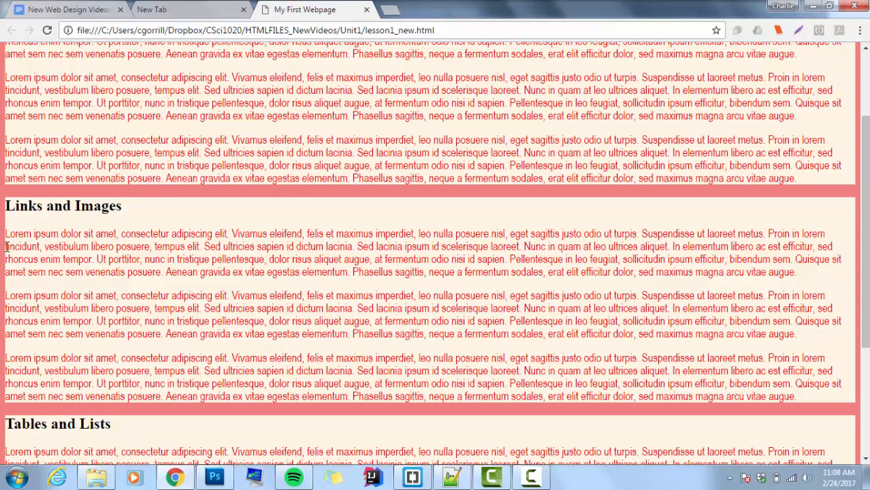
pyautogui.moveTo(168, 317)
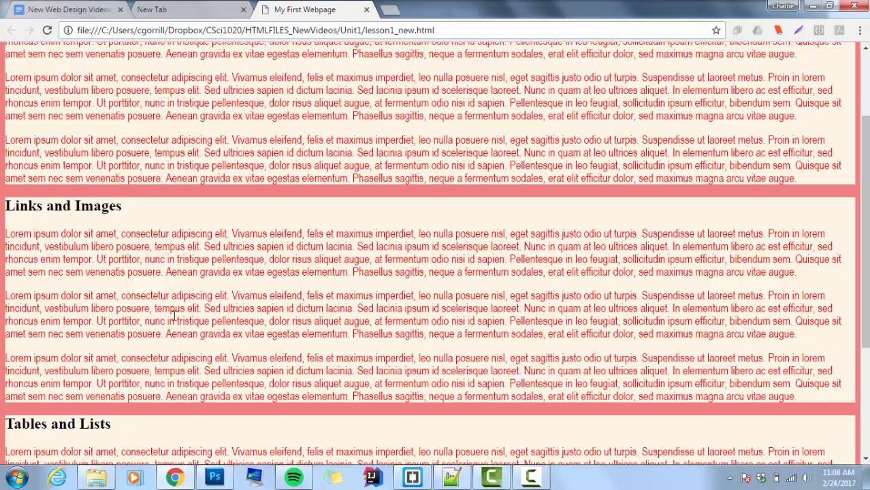
pyautogui.moveTo(60, 268)
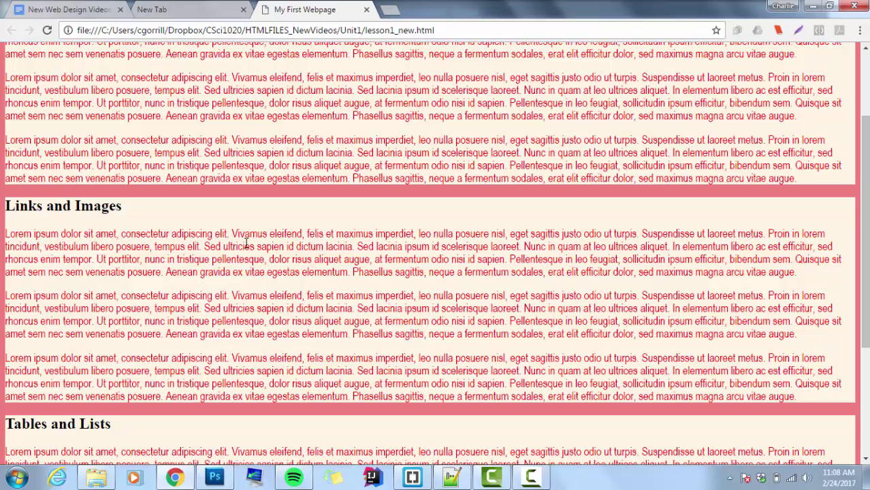
pyautogui.moveTo(79, 227)
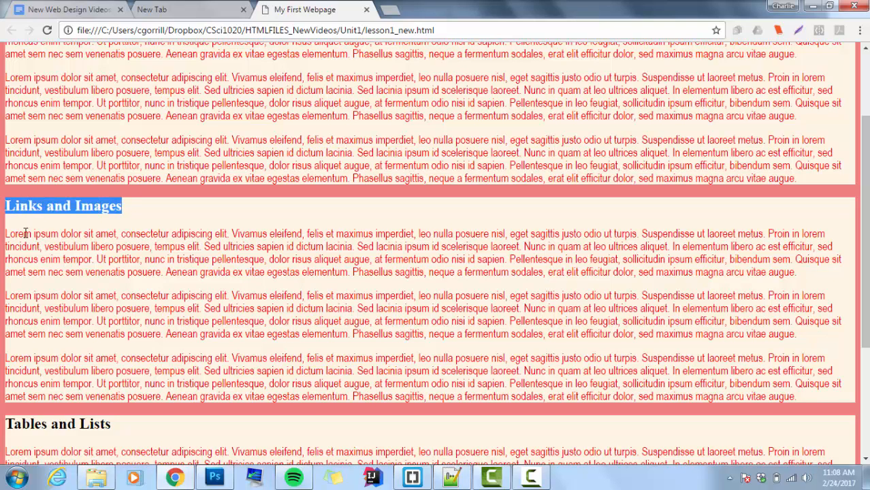
pyautogui.moveTo(6, 234); pyautogui.dragTo(114, 246)
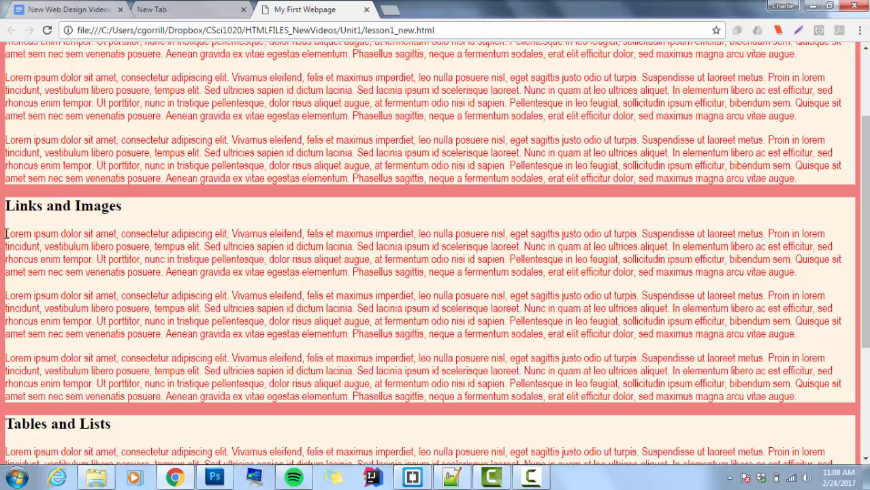
pyautogui.moveTo(38, 233)
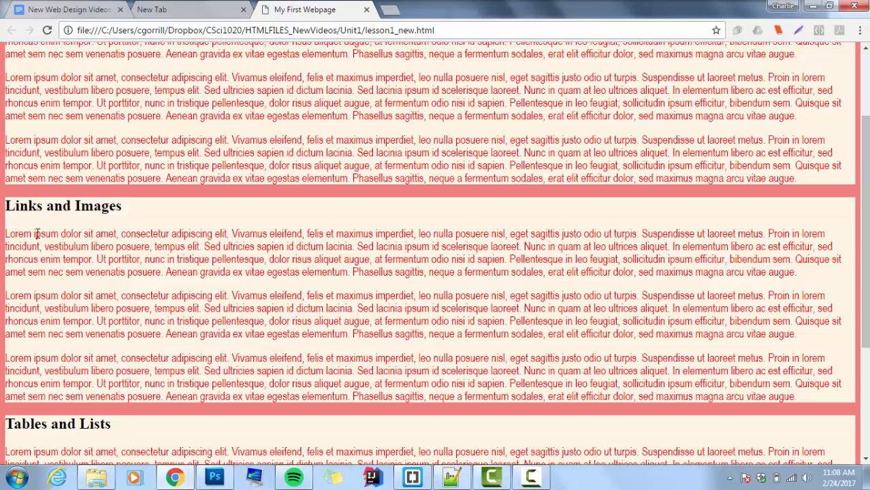
pyautogui.moveTo(62, 255)
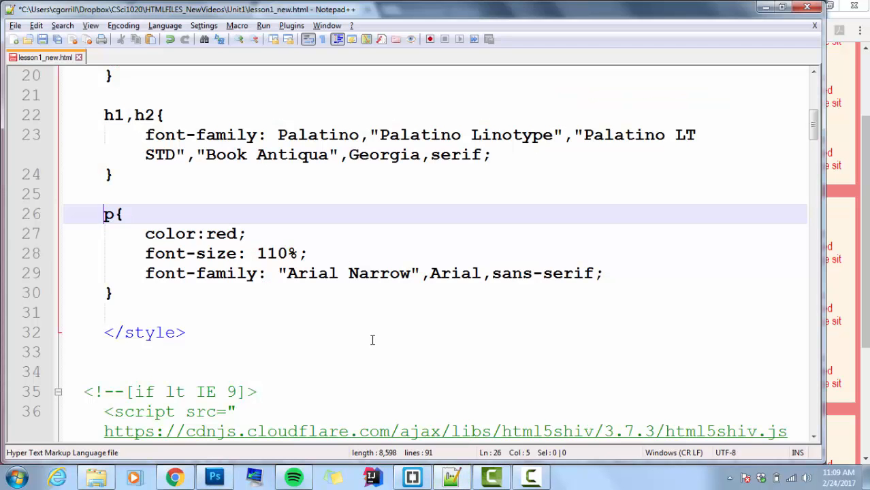
# Add padding: 2%; to the article rule and switch to the Chrome preview
pyautogui.scroll(3)
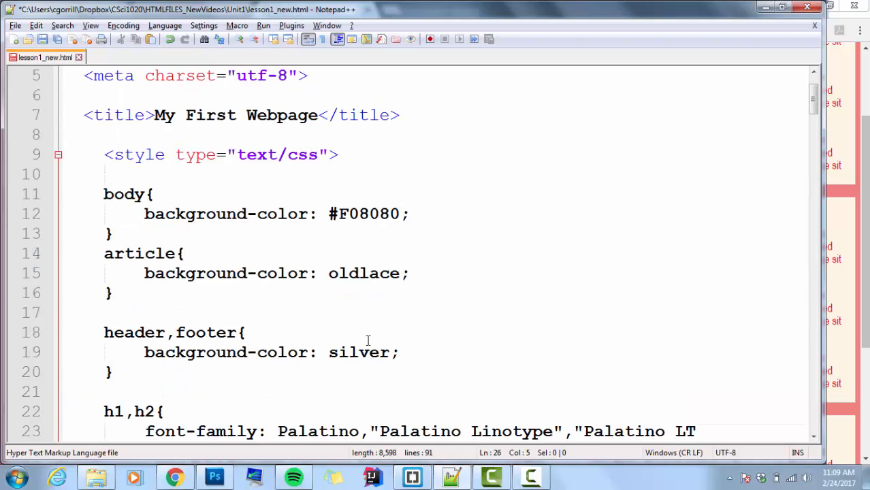
pyautogui.moveTo(314, 362)
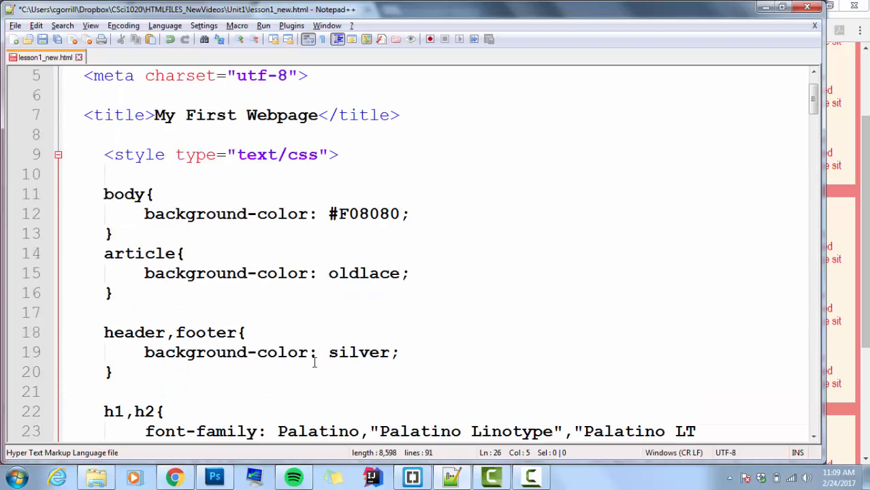
pyautogui.moveTo(278, 363)
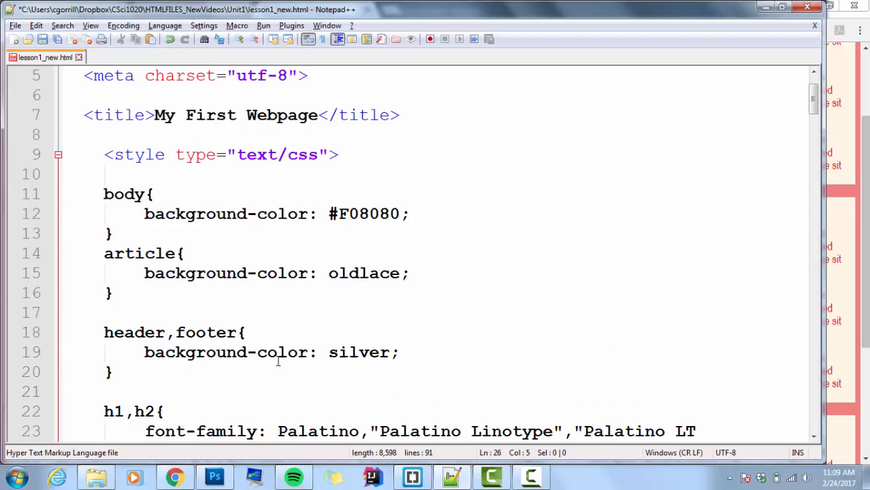
pyautogui.moveTo(152, 284)
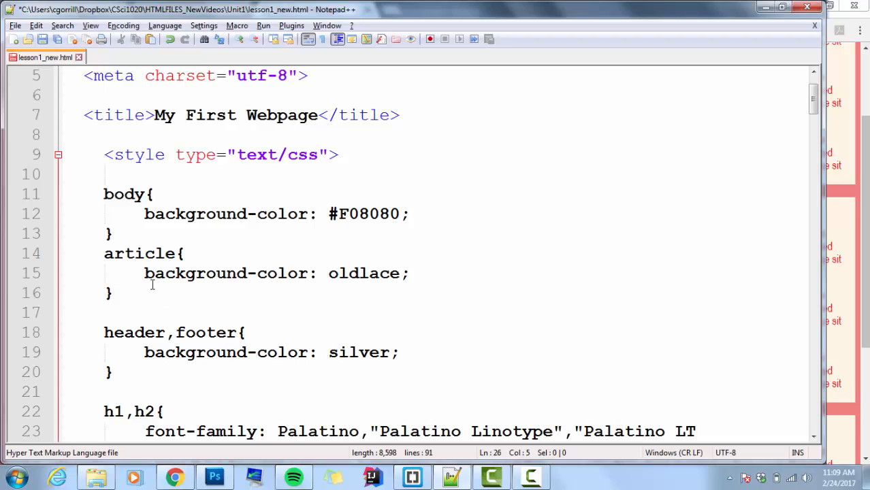
pyautogui.moveTo(417, 273)
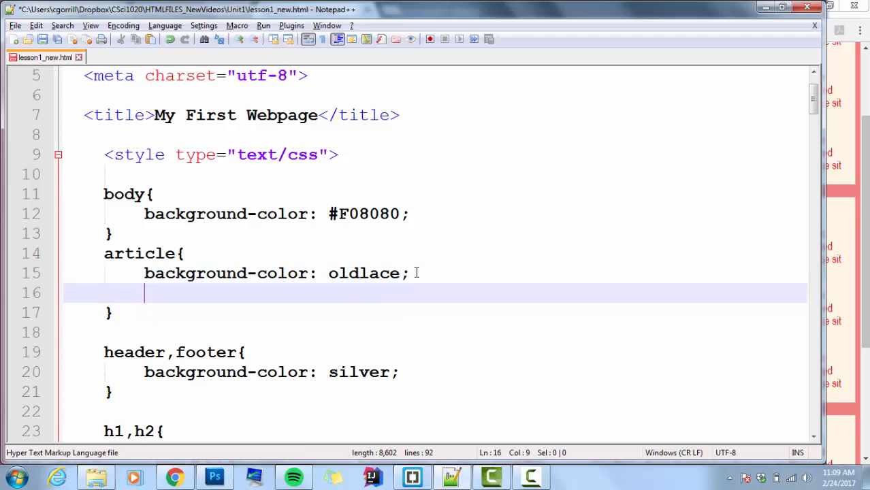
pyautogui.write('padding: ;')
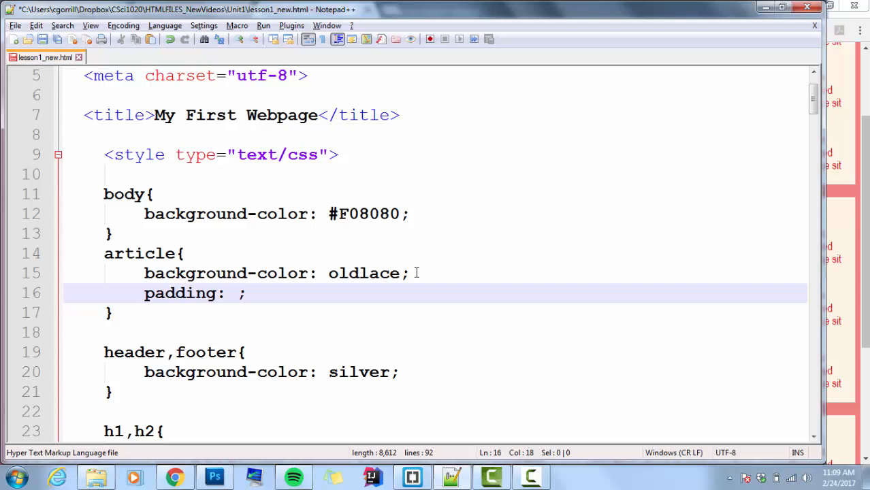
pyautogui.write('2%')
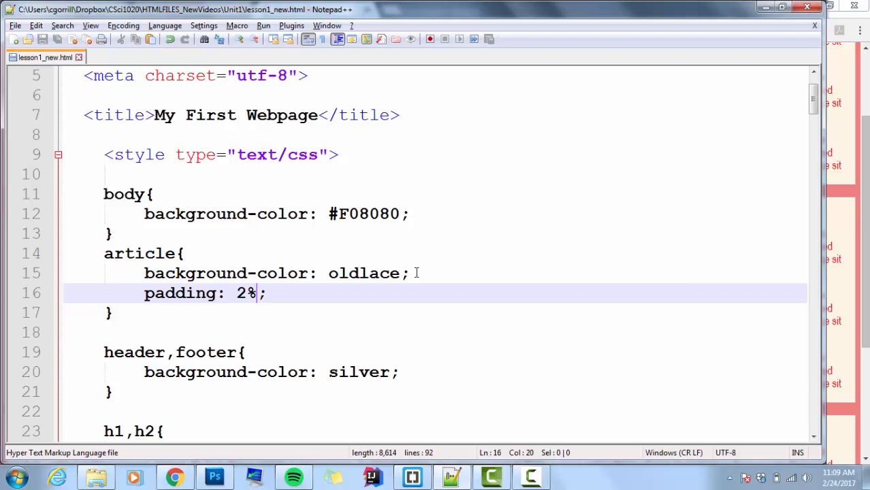
pyautogui.click(175, 476)
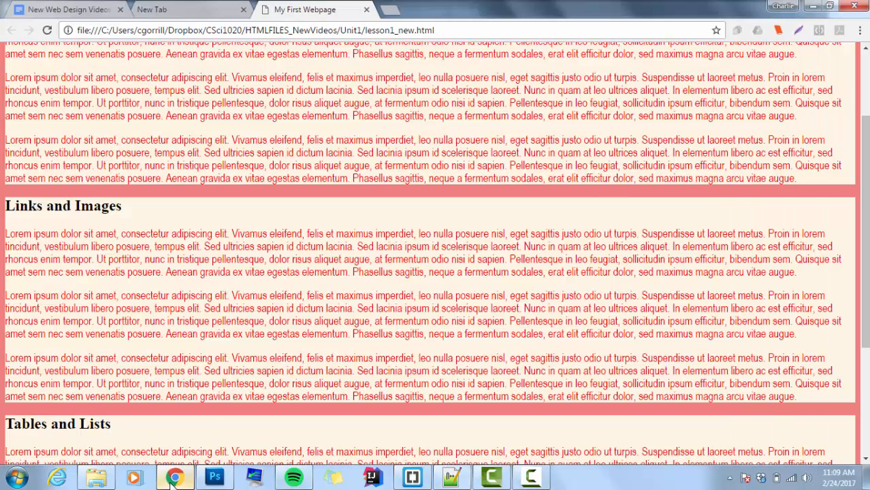
pyautogui.moveTo(60, 189)
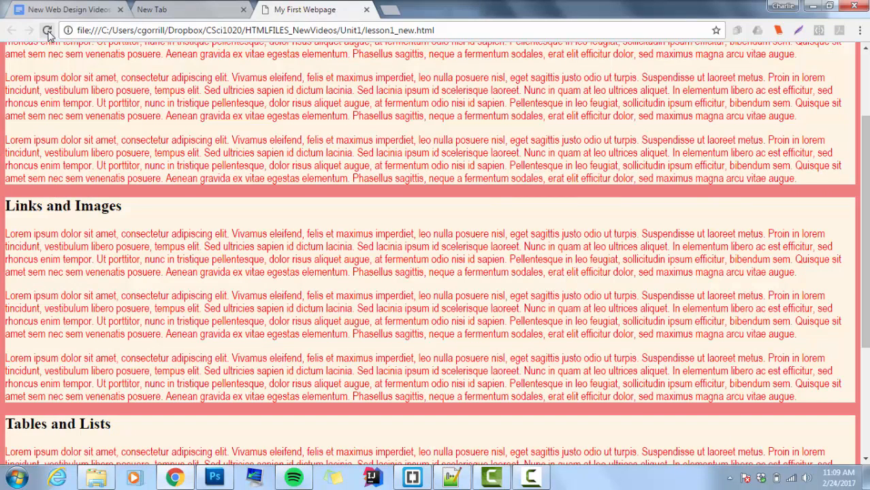
# Reload the page and check the 2% padding down through Tables and Lists
pyautogui.click(47, 30)
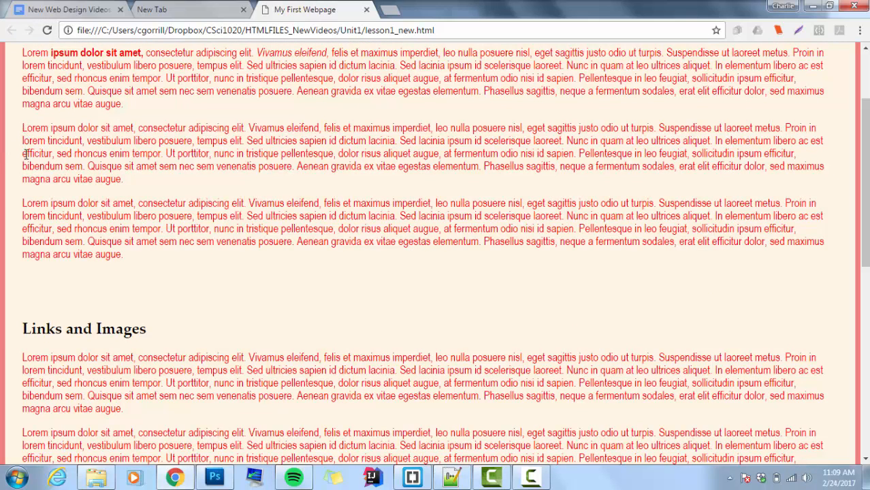
pyautogui.moveTo(66, 217)
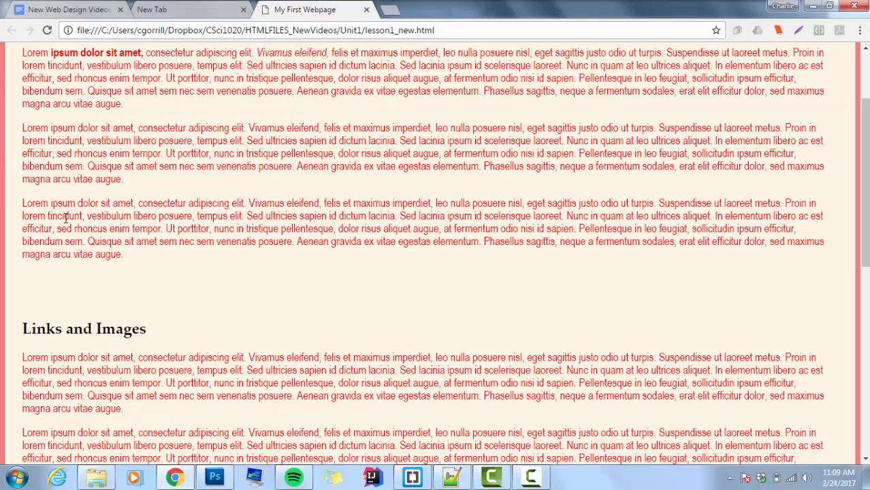
pyautogui.moveTo(94, 264)
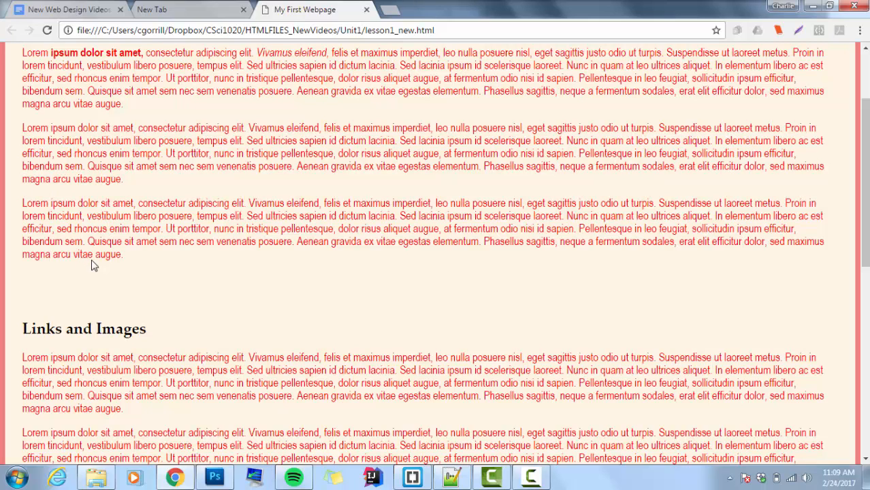
pyautogui.moveTo(118, 258)
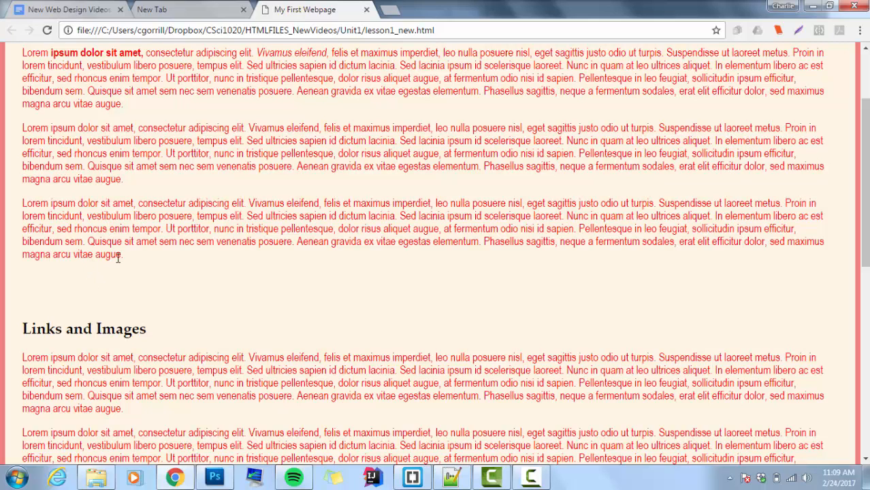
pyautogui.moveTo(99, 292)
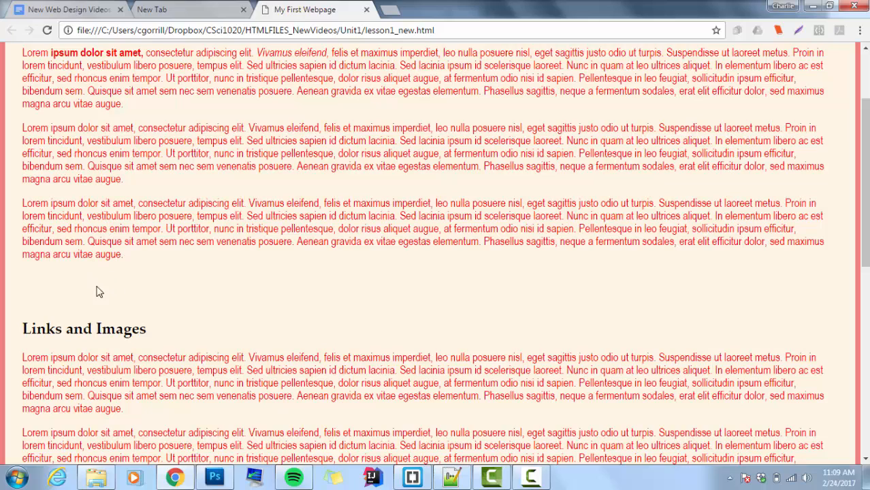
pyautogui.moveTo(86, 322)
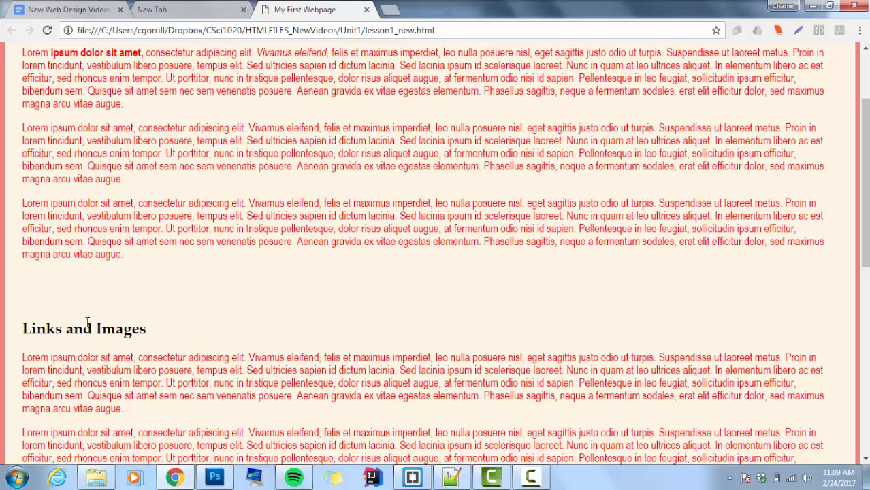
pyautogui.moveTo(128, 305)
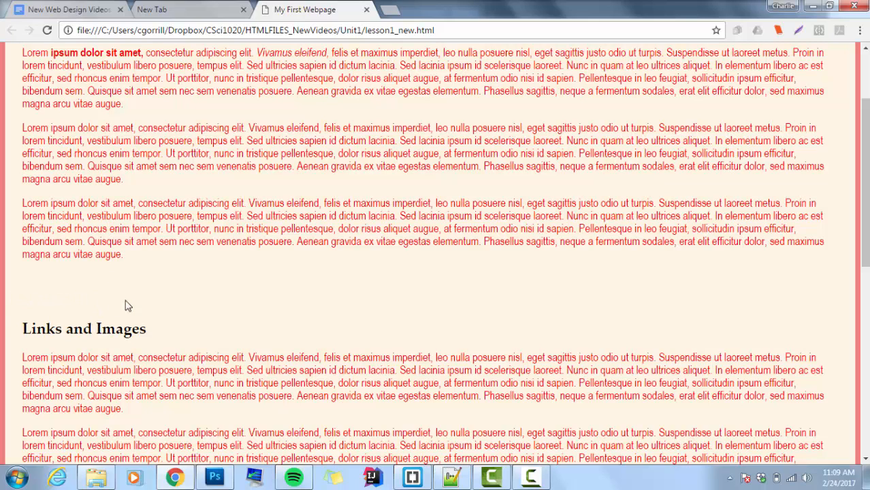
pyautogui.scroll(3)
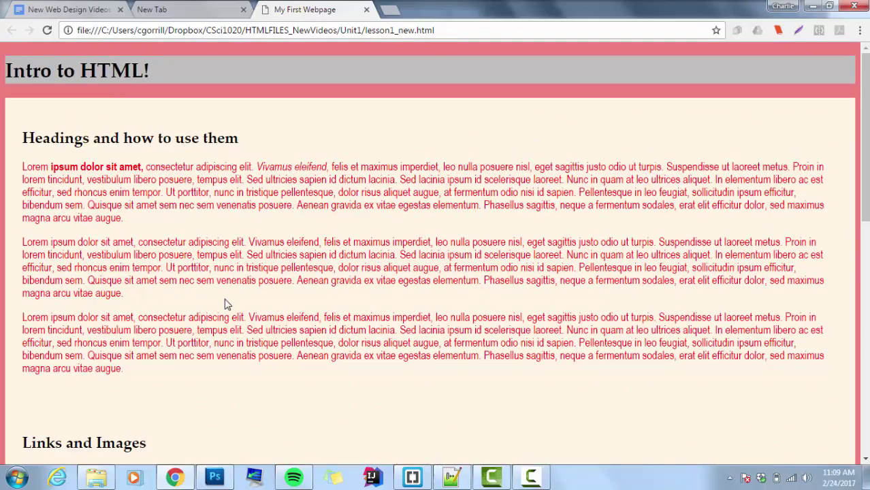
pyautogui.scroll(-3)
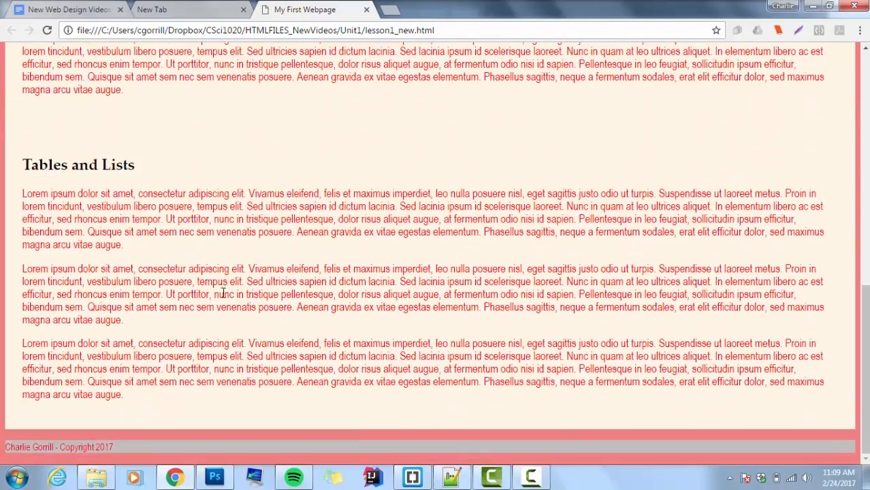
pyautogui.moveTo(97, 124)
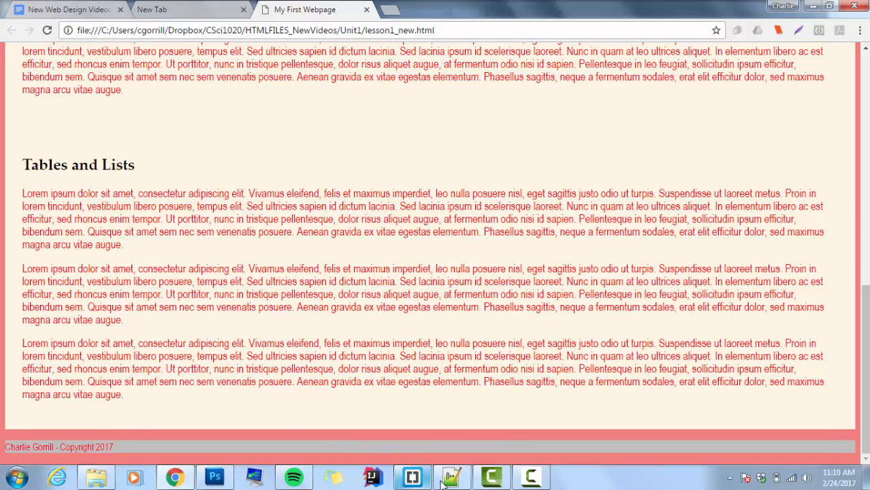
# Compare the unpadded page in Chrome from the top, then return to Notepad++
pyautogui.click(451, 476)
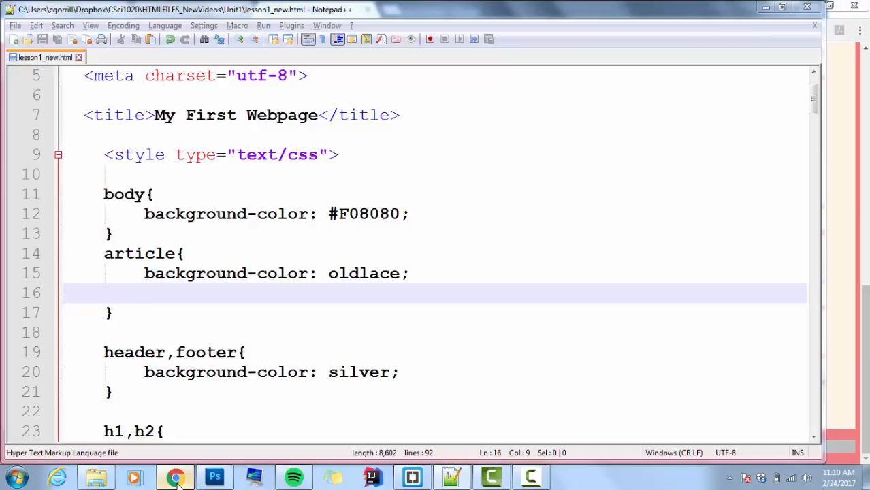
pyautogui.click(175, 477)
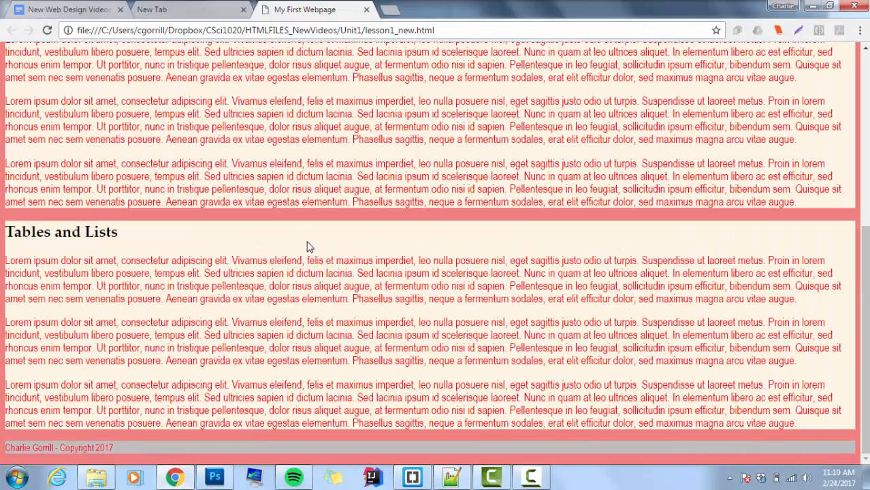
pyautogui.scroll(3)
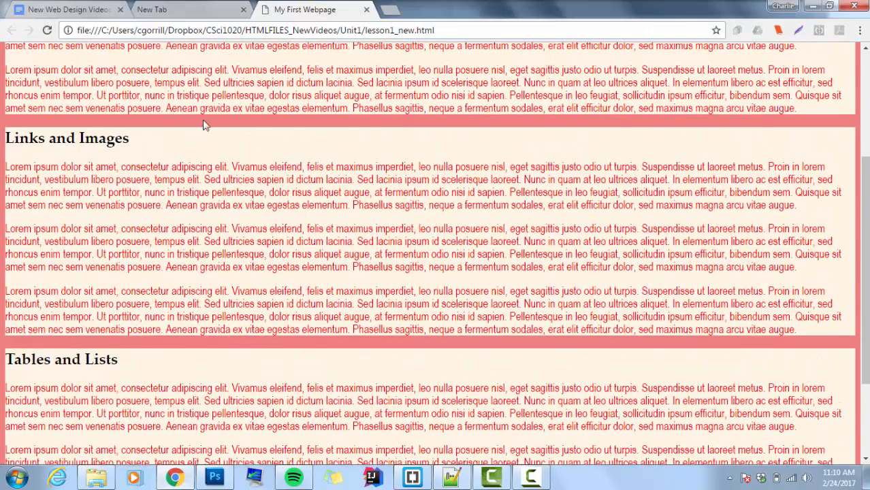
pyautogui.scroll(3)
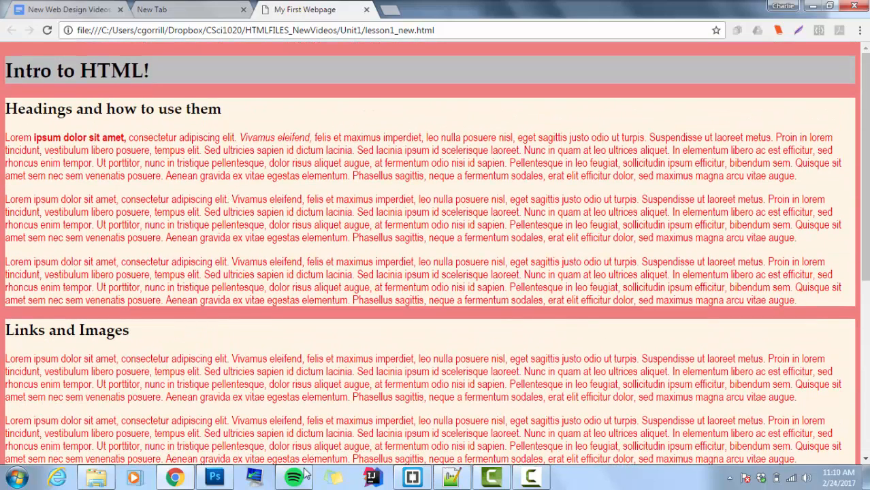
pyautogui.click(372, 477)
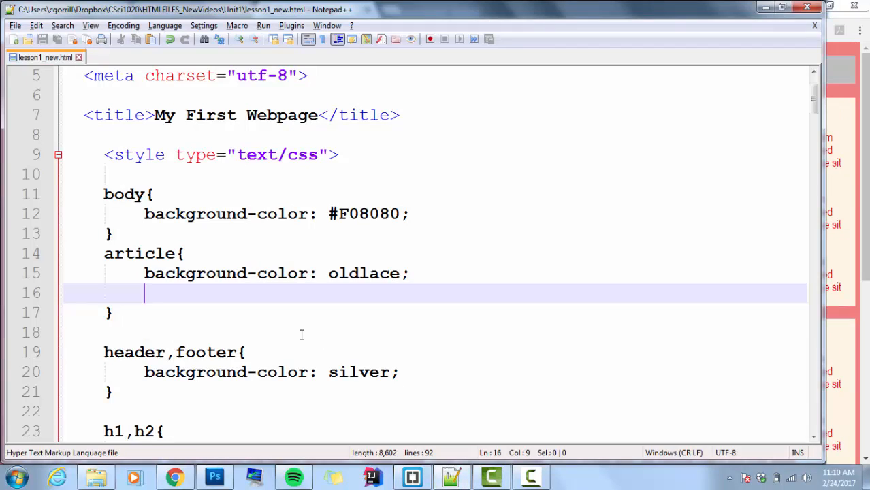
# Replace the stray Reuters URL on line 16 with padding: 2%; and go to Chrome
pyautogui.write('http://www.reuters.com/article/us-usa-trump-marijuana-idUSKBN1622KB')
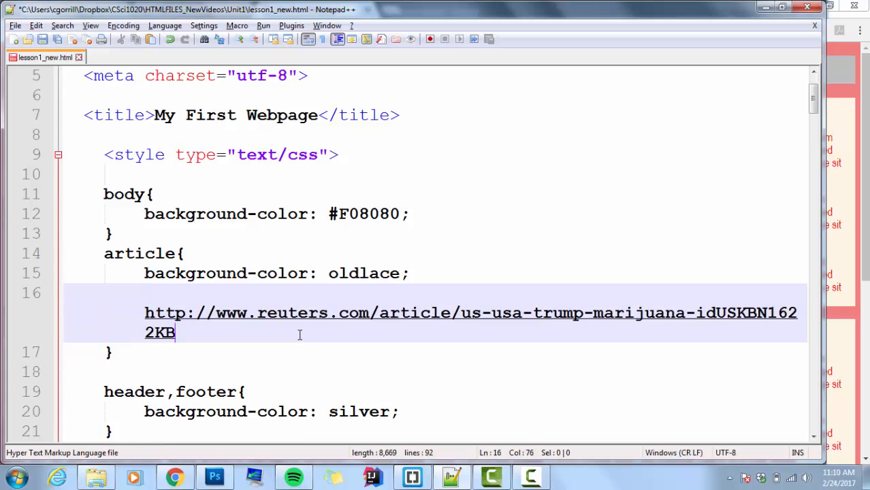
pyautogui.write('padding: 2%;')
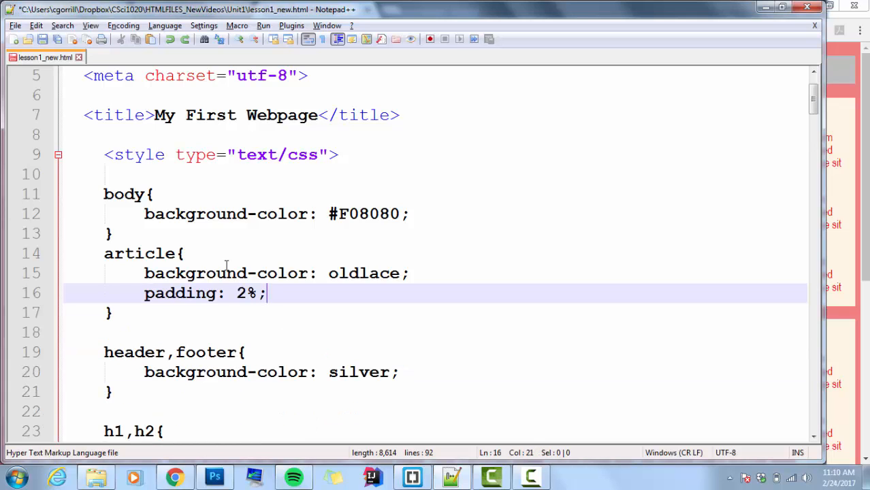
pyautogui.click(174, 476)
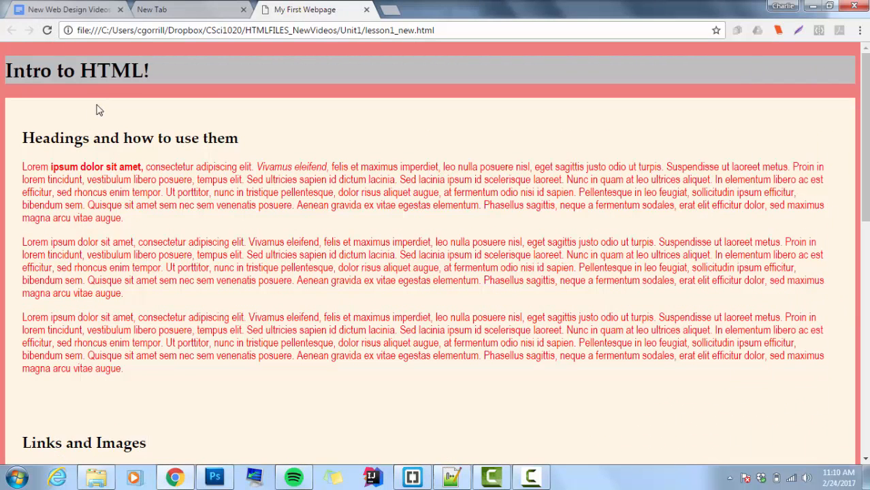
pyautogui.moveTo(343, 347)
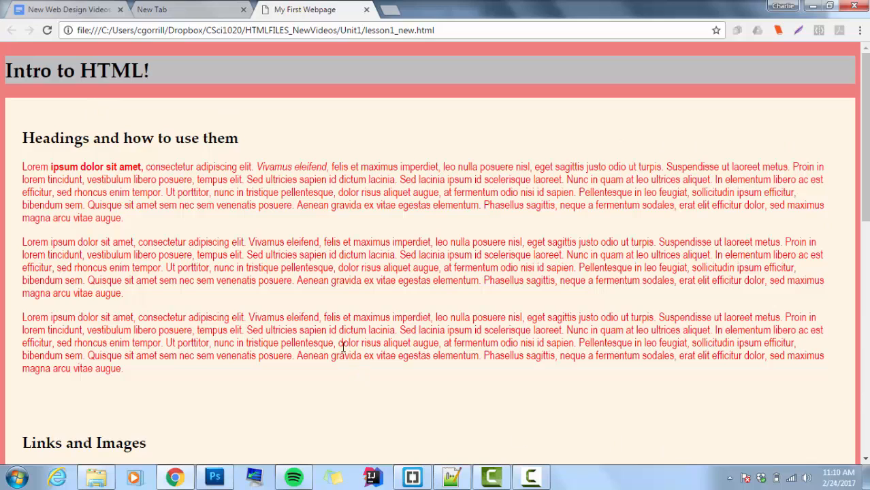
pyautogui.moveTo(485, 254)
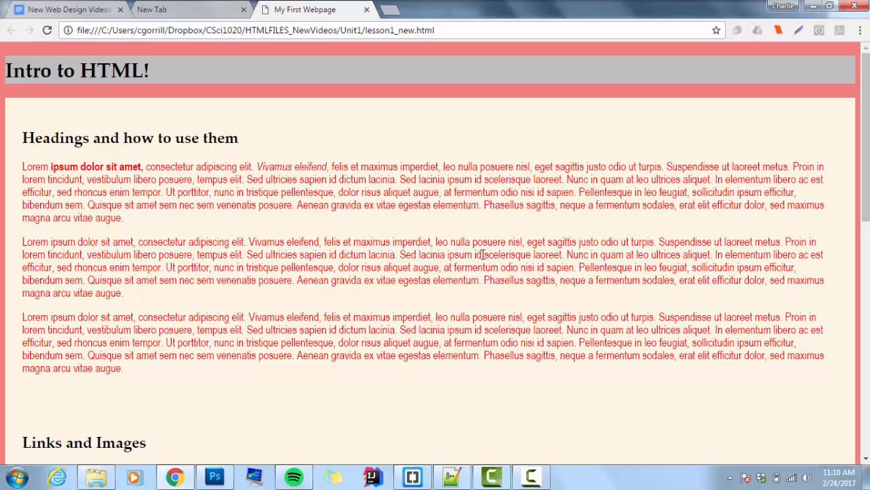
pyautogui.moveTo(411, 248)
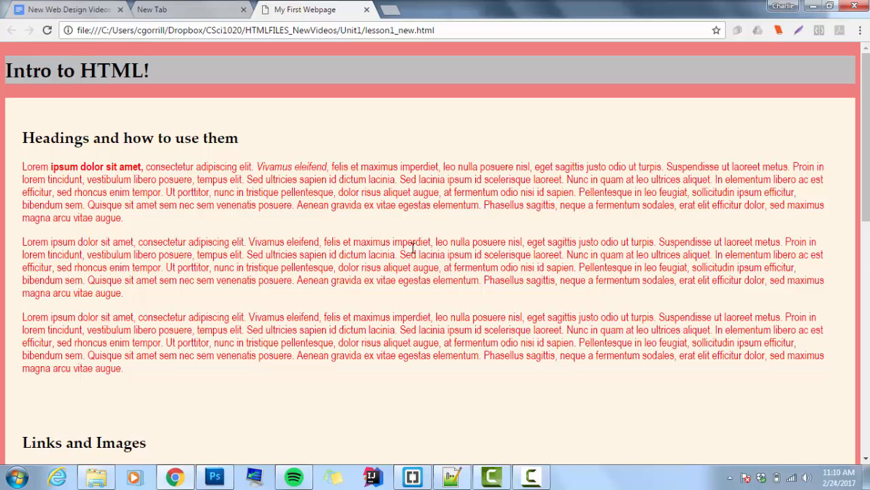
pyautogui.moveTo(11, 205)
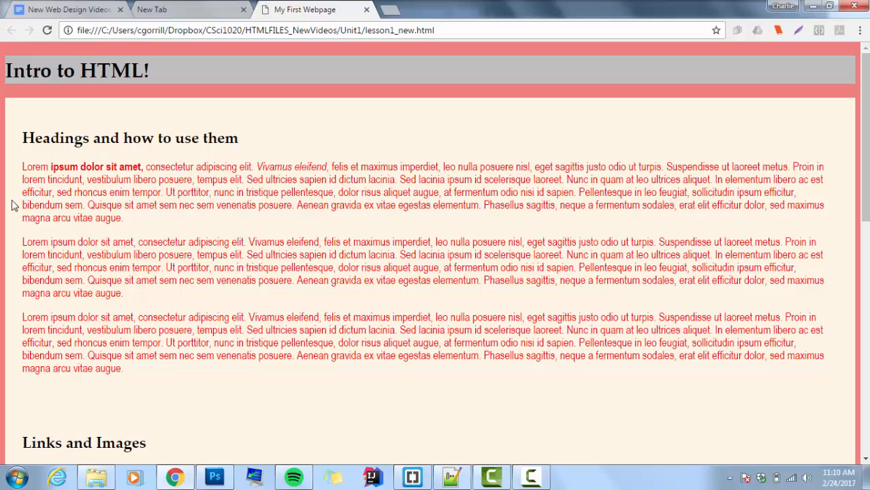
pyautogui.moveTo(2, 252)
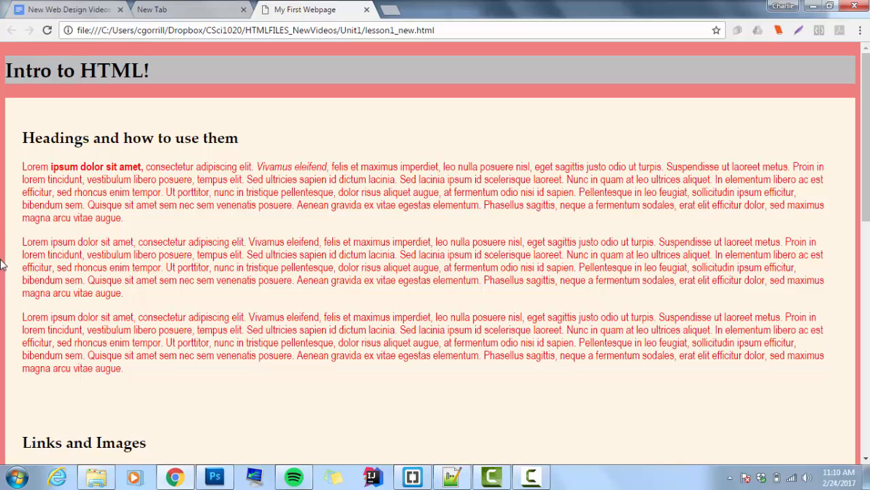
pyautogui.moveTo(17, 265)
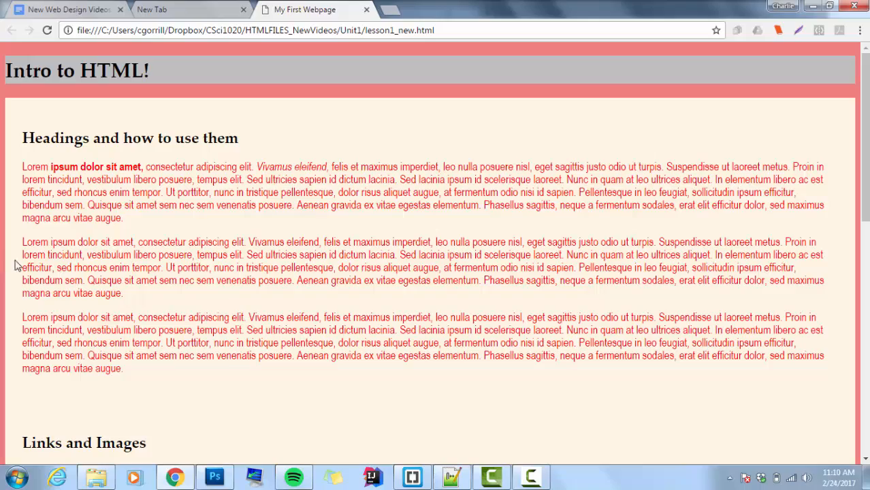
# Review the padded article sections down to the footer, then return to the source
pyautogui.scroll(-3)
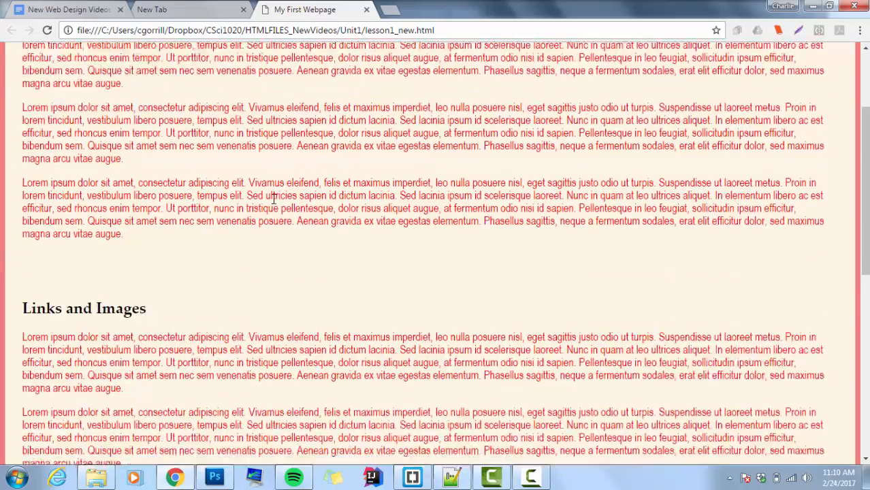
pyautogui.scroll(-3)
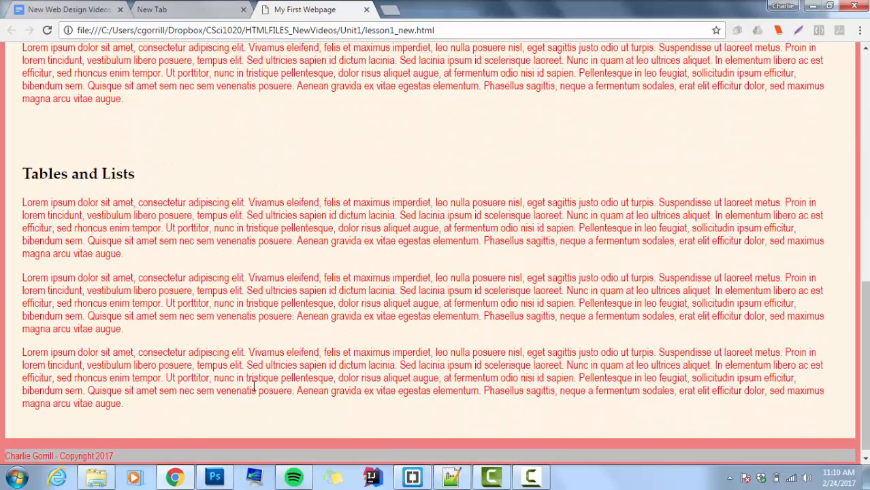
pyautogui.moveTo(316, 414)
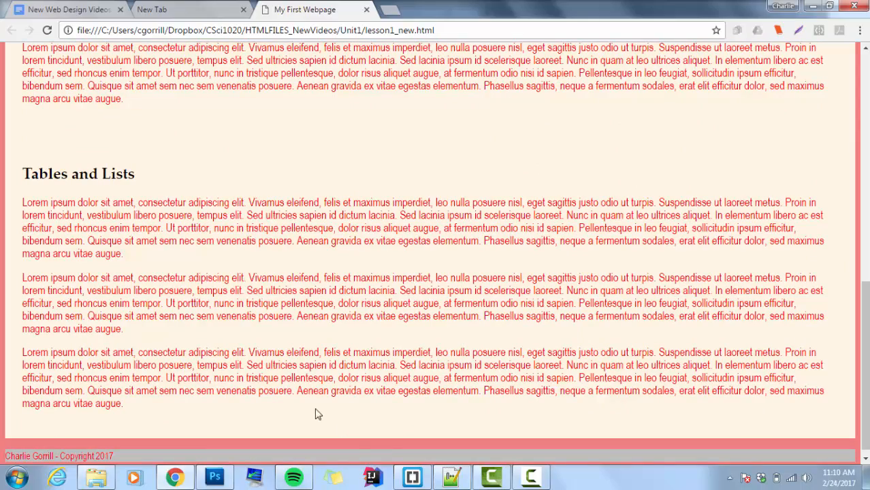
pyautogui.scroll(3)
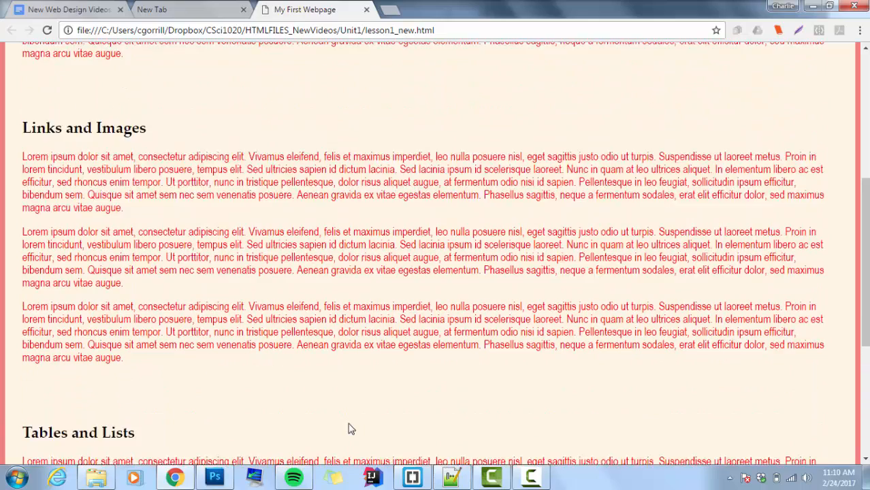
pyautogui.scroll(3)
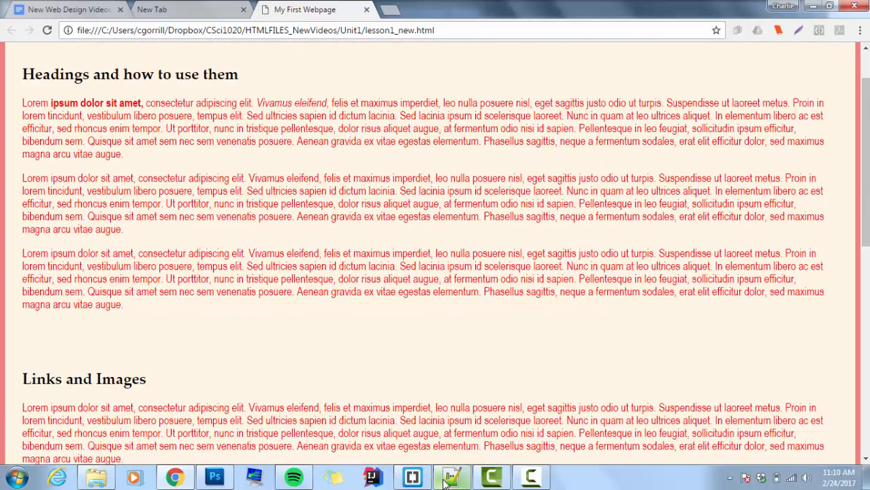
pyautogui.click(451, 476)
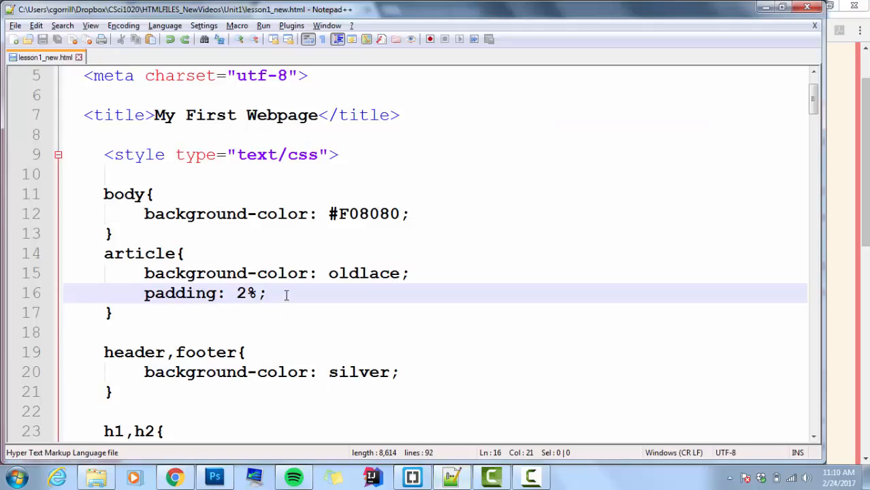
# Add margin: 10%; to the article rule and switch to the Chrome preview
pyautogui.write('margin: ;')
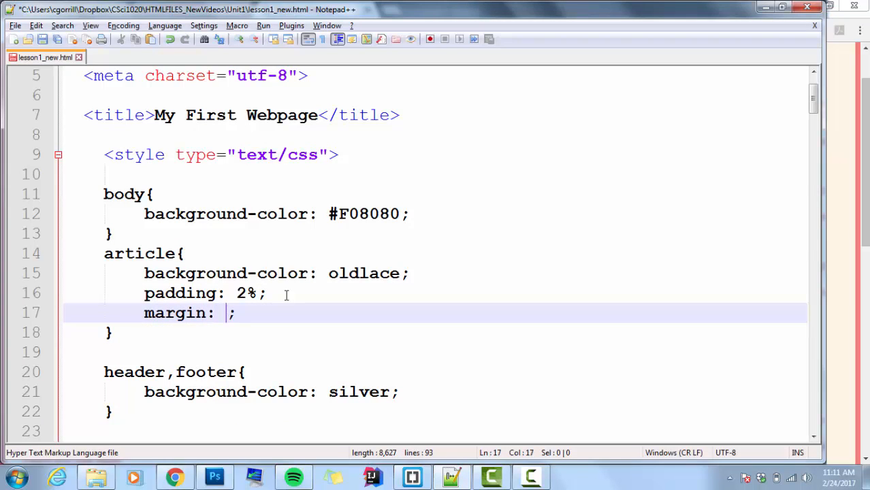
pyautogui.write('10')
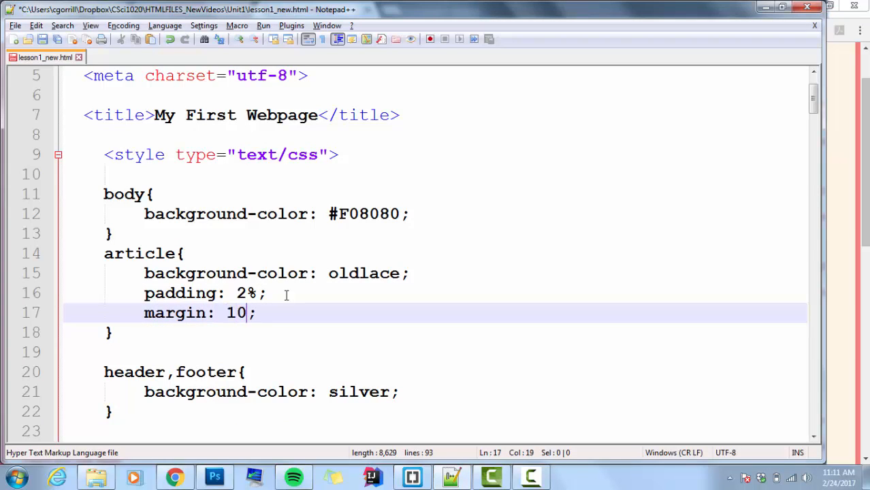
pyautogui.write('%')
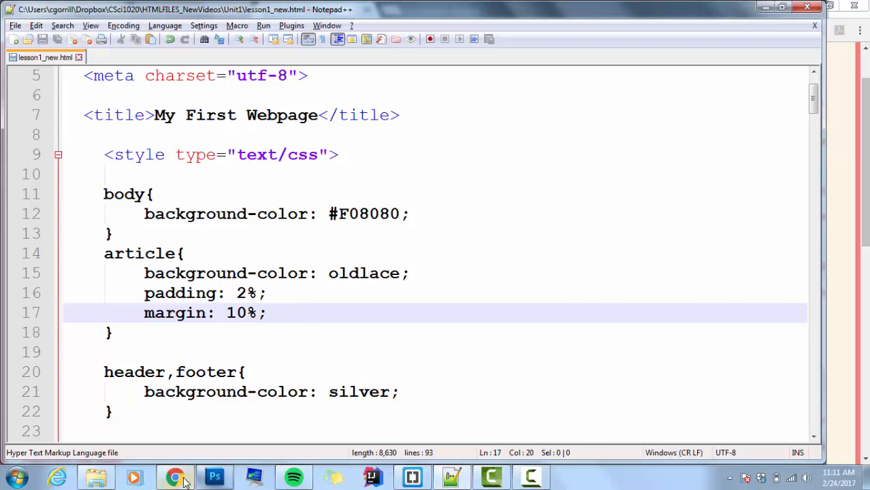
pyautogui.click(174, 476)
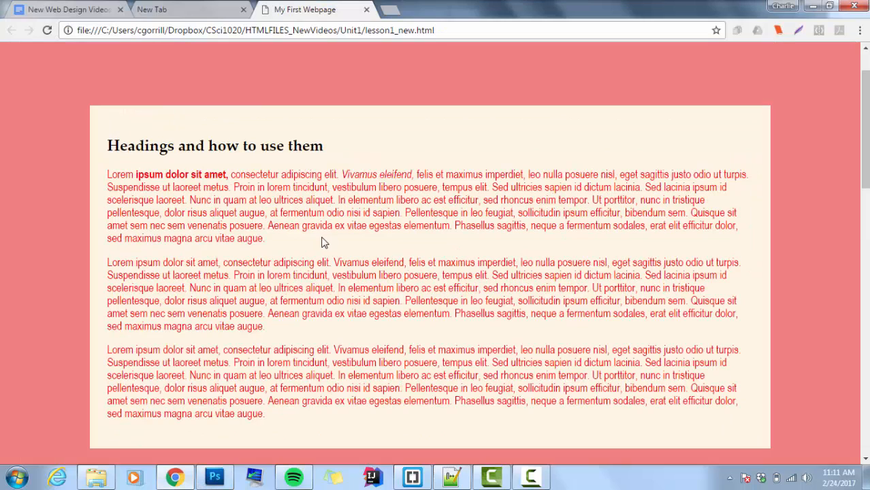
# Scroll the page to check the article boxes inset by the 10% margin
pyautogui.scroll(3)
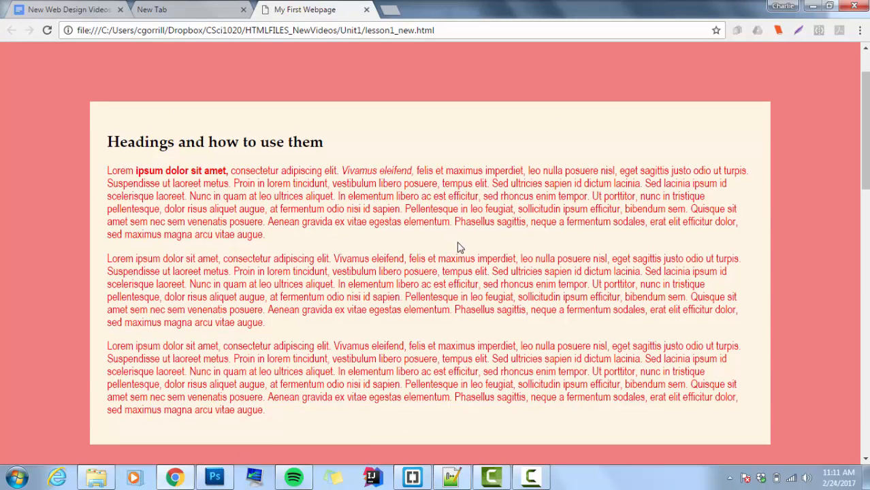
pyautogui.scroll(-3)
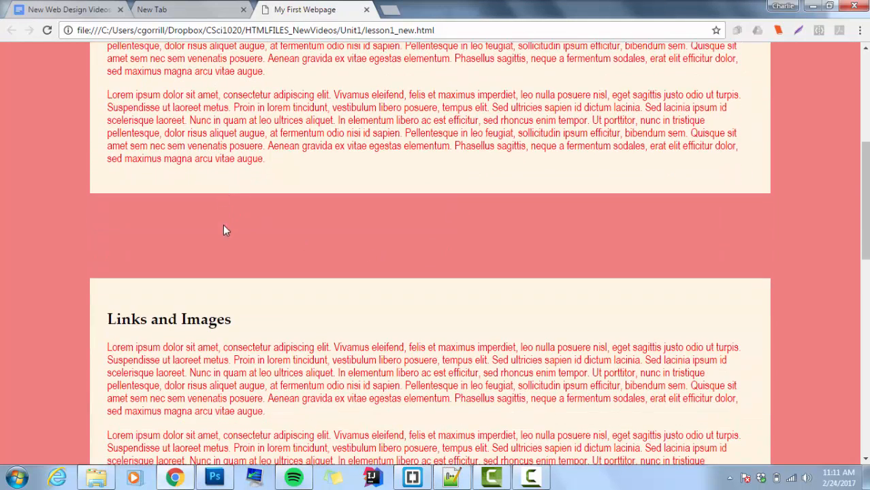
pyautogui.moveTo(182, 191)
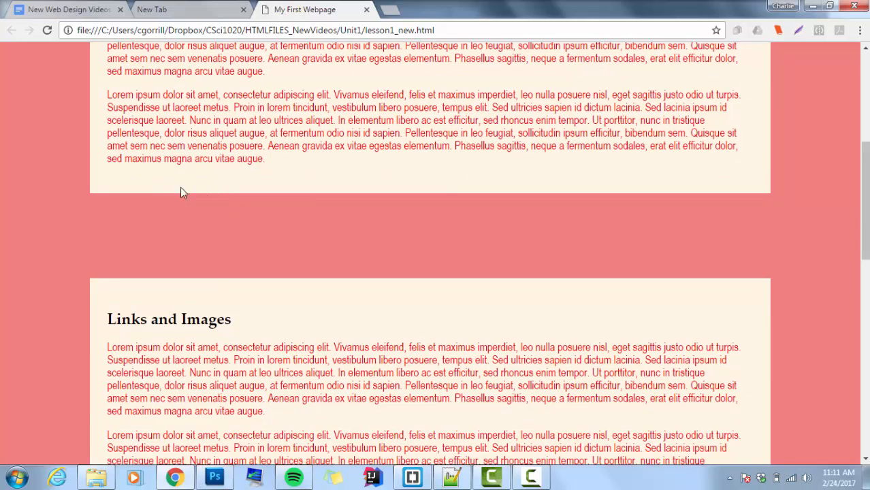
pyautogui.moveTo(391, 210)
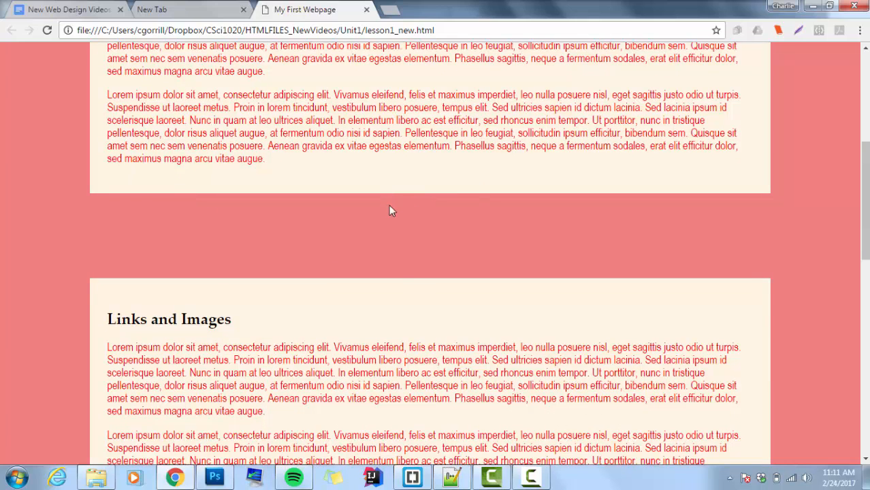
pyautogui.scroll(-3)
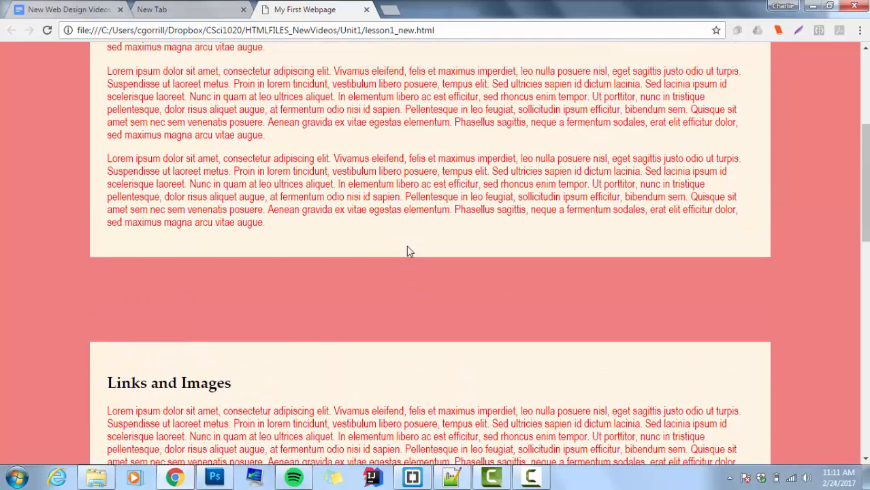
pyautogui.scroll(3)
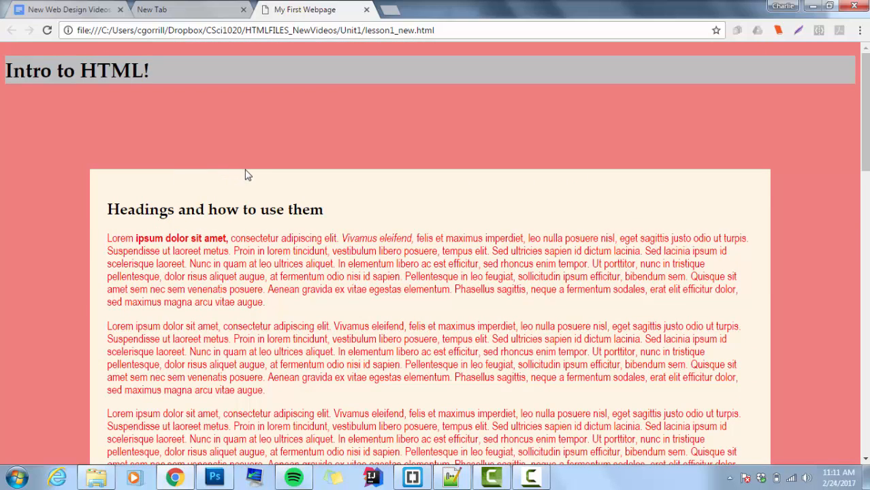
pyautogui.moveTo(259, 98)
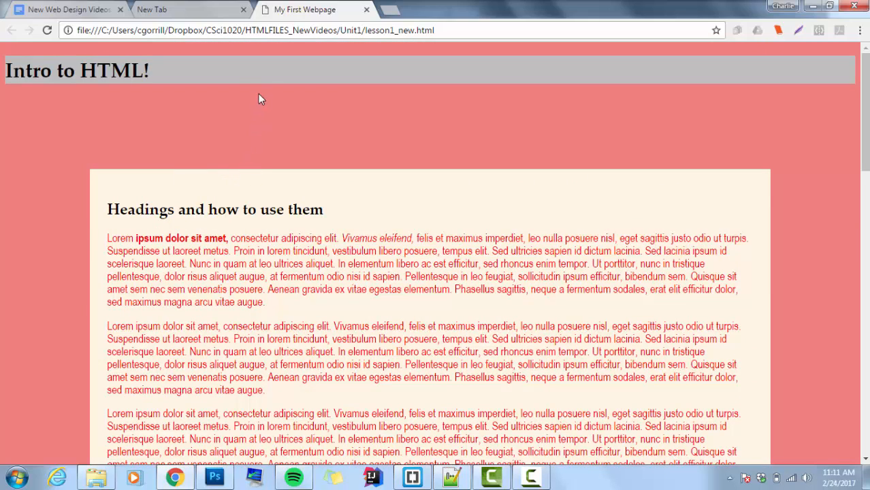
pyautogui.moveTo(91, 228)
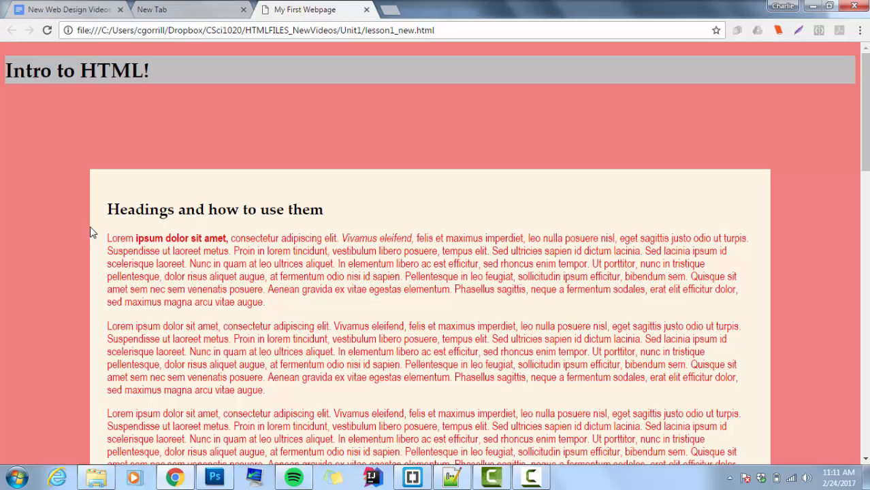
pyautogui.moveTo(4, 242)
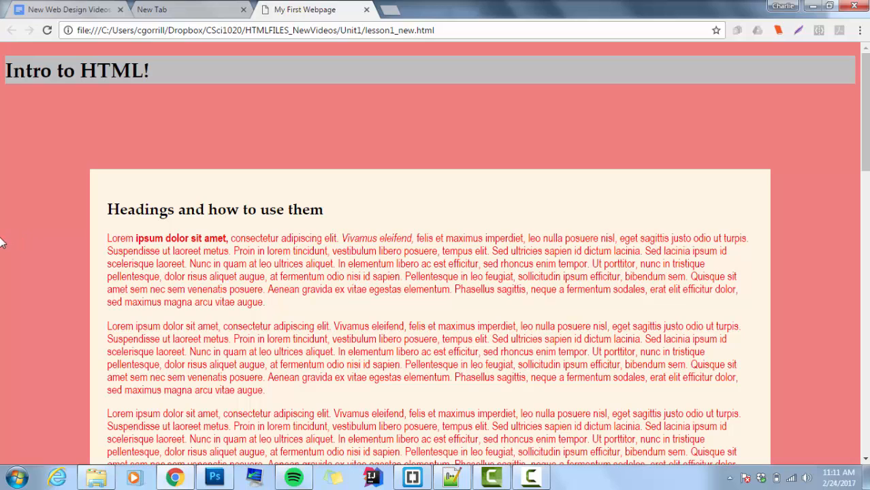
pyautogui.moveTo(67, 235)
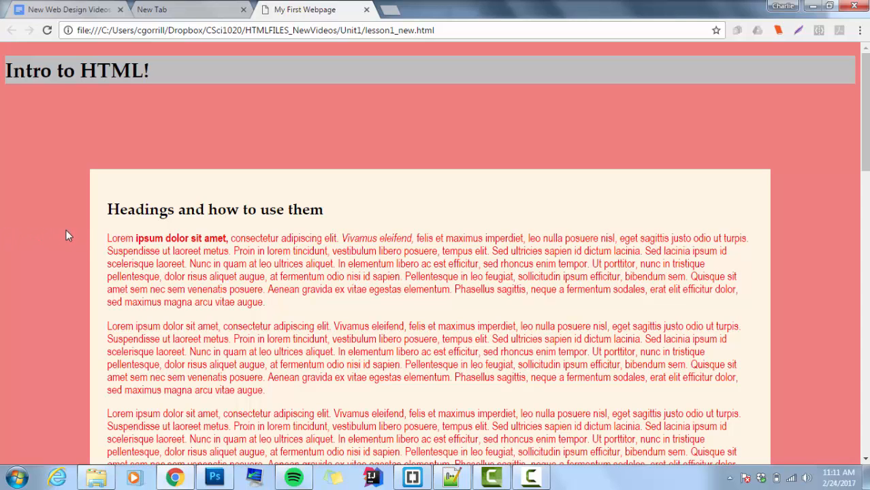
pyautogui.moveTo(92, 299)
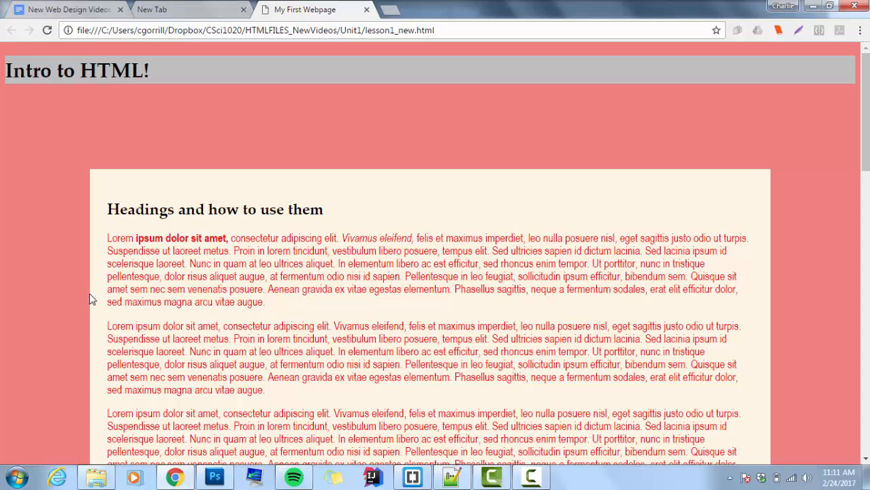
pyautogui.moveTo(503, 192)
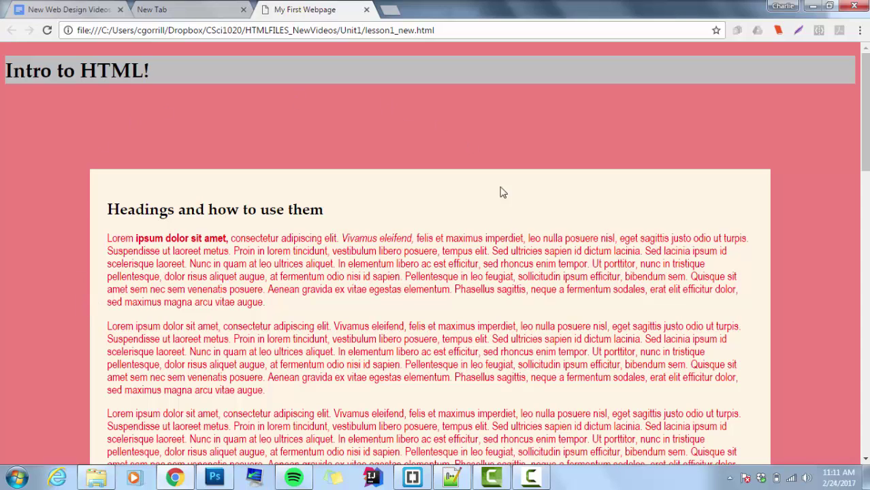
pyautogui.moveTo(830, 298)
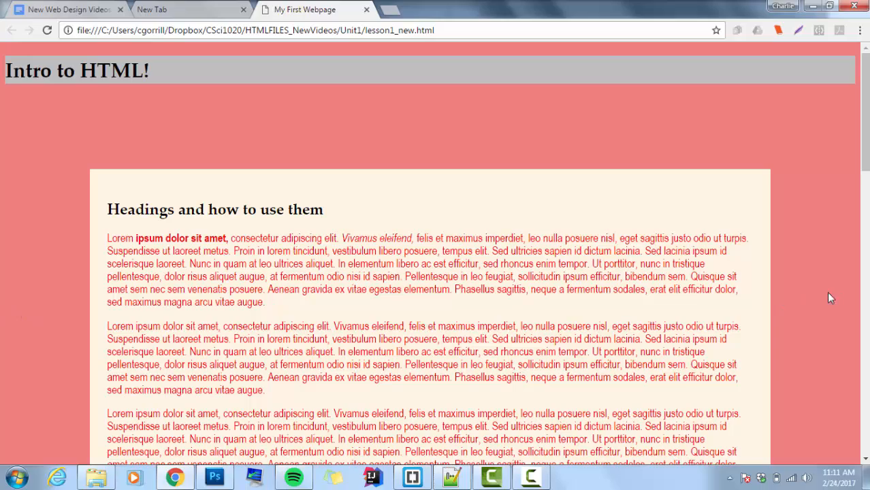
pyautogui.moveTo(456, 181)
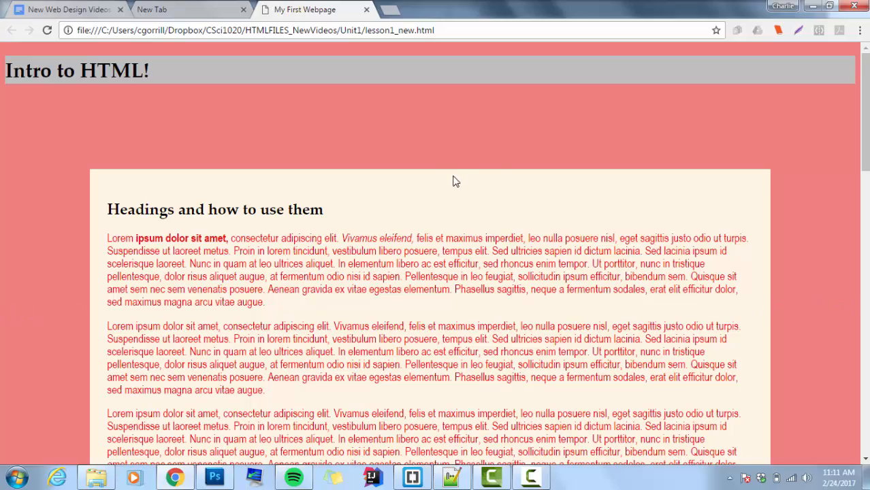
pyautogui.scroll(-3)
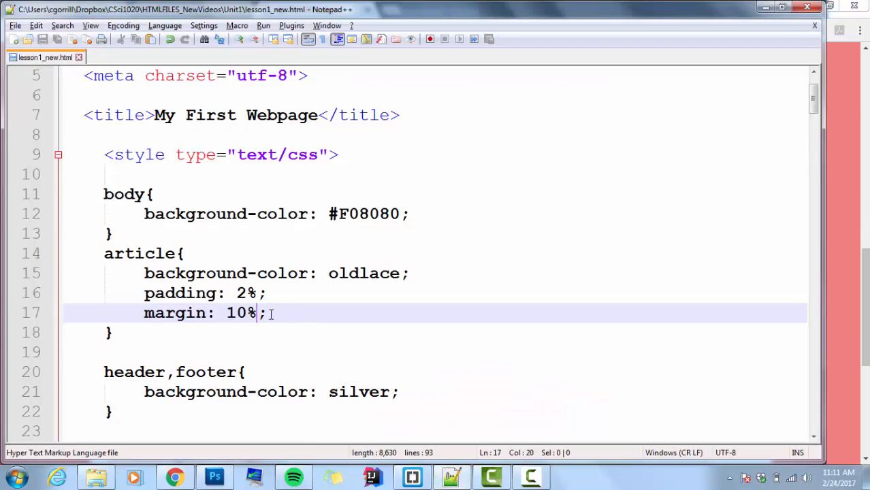
# Change margin to margin-left: 10% on line 17 and start a margin-right declaration
pyautogui.click(204, 313)
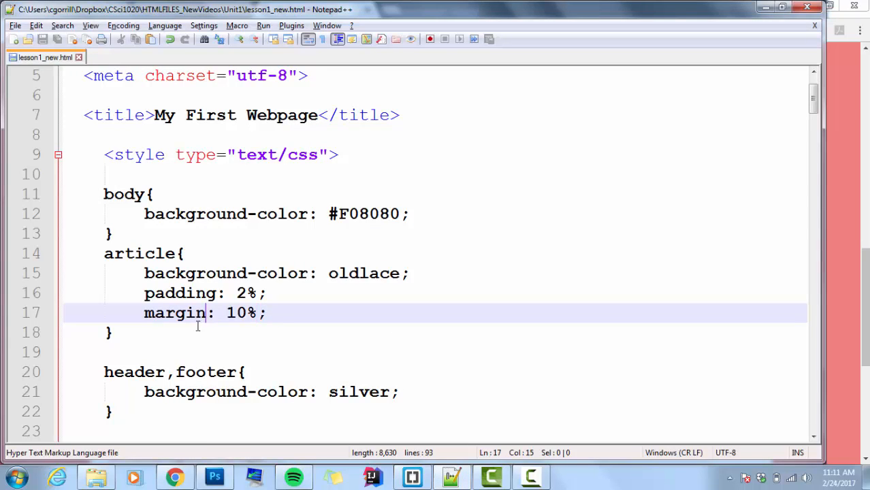
pyautogui.write('-left')
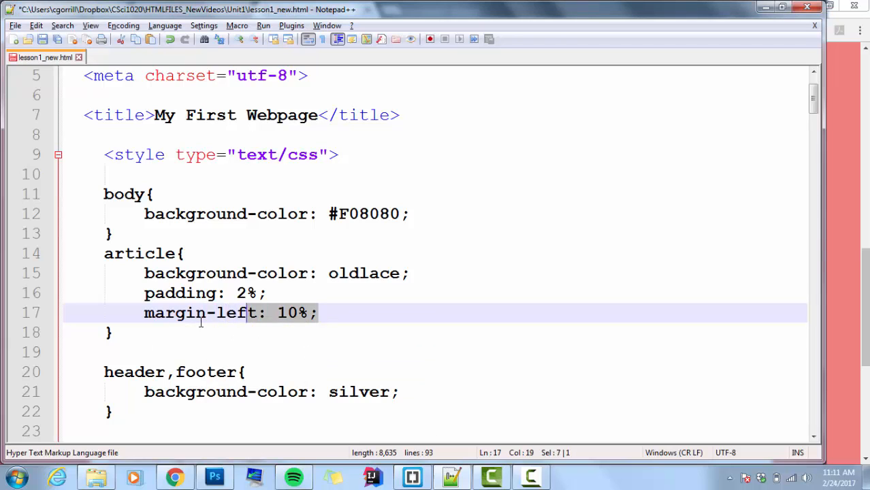
pyautogui.click(320, 312)
pyautogui.write('margin-right: 10%;')
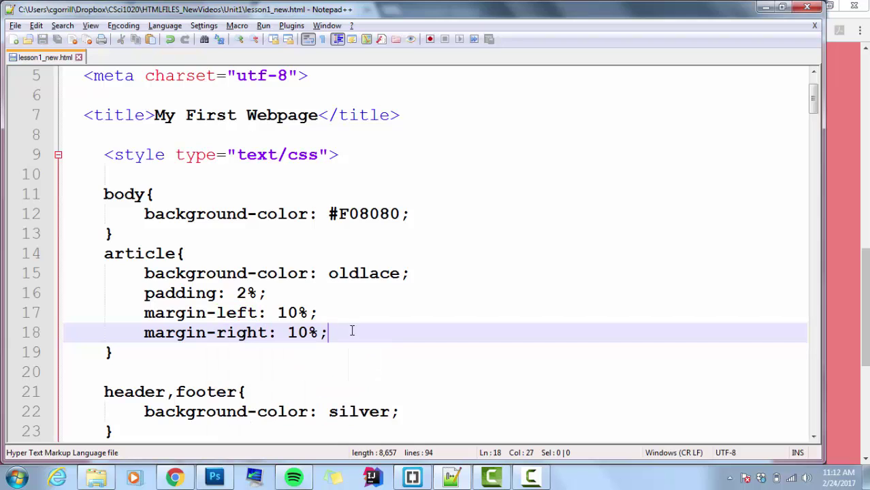
pyautogui.moveTo(852, 189)
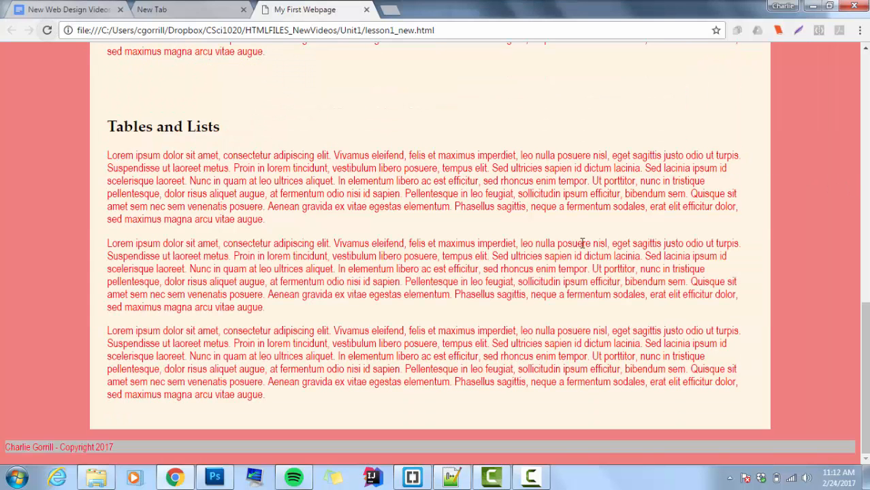
# Review the Chrome page with side-only article margins, then return to Notepad++
pyautogui.scroll(3)
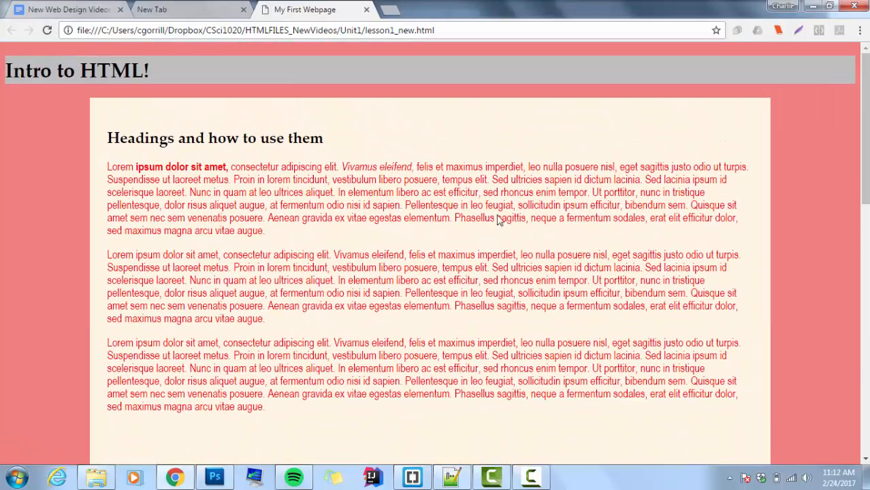
pyautogui.scroll(-3)
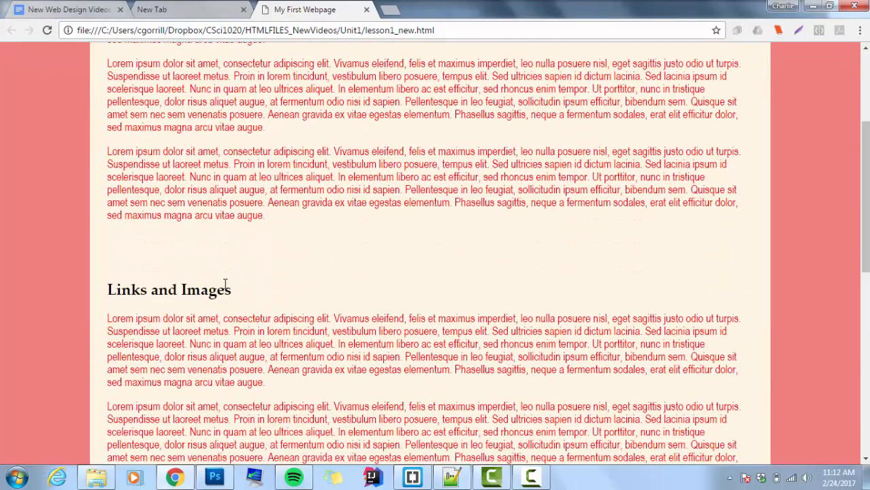
pyautogui.scroll(3)
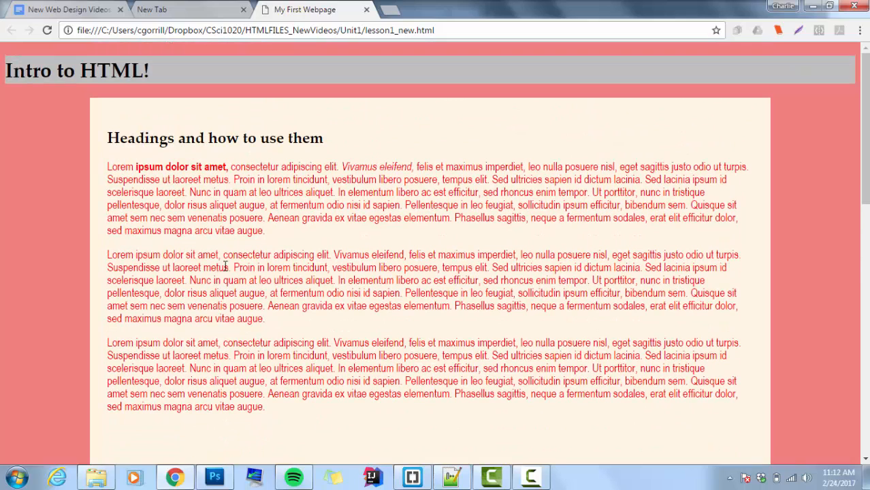
pyautogui.moveTo(734, 197)
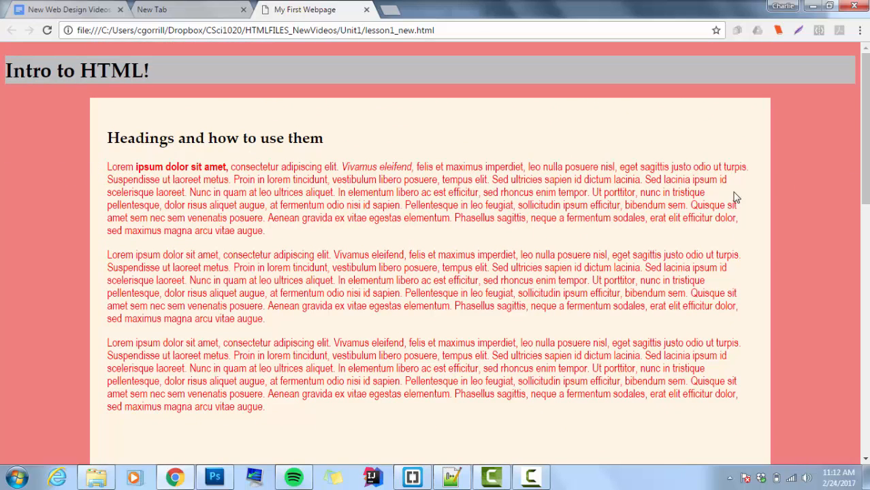
pyautogui.moveTo(857, 214)
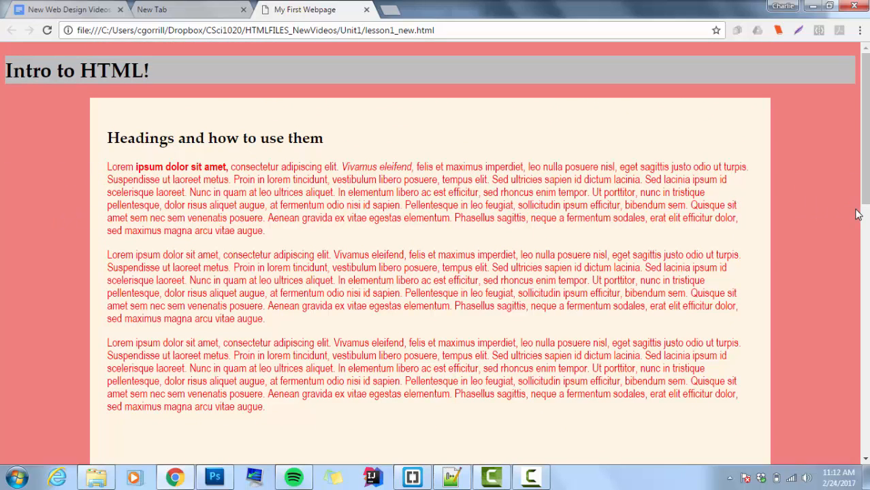
pyautogui.moveTo(451, 475)
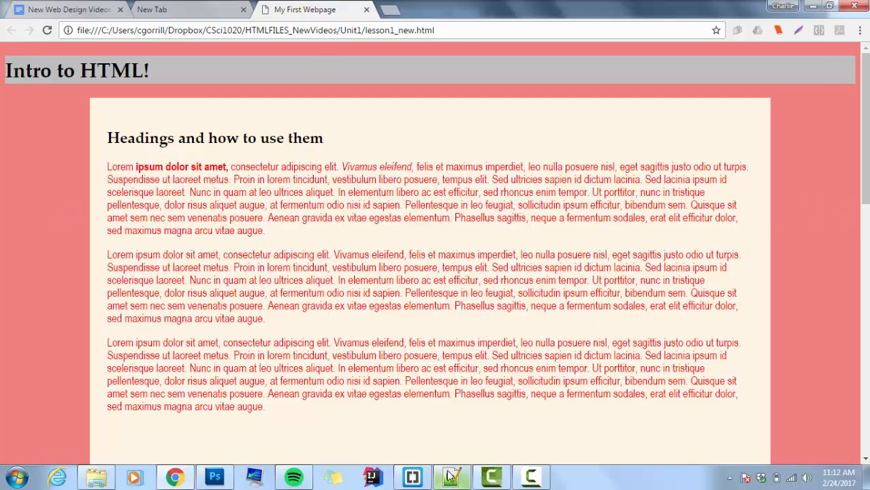
pyautogui.click(451, 477)
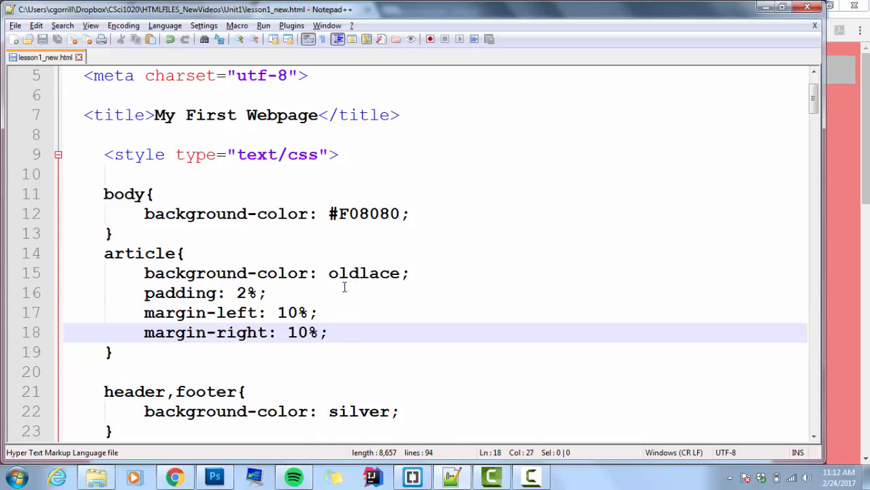
# Add margin-top: 1% and margin-bottom: 1% to the article rule and save lesson1_new.html
pyautogui.write('margin-top: ;')
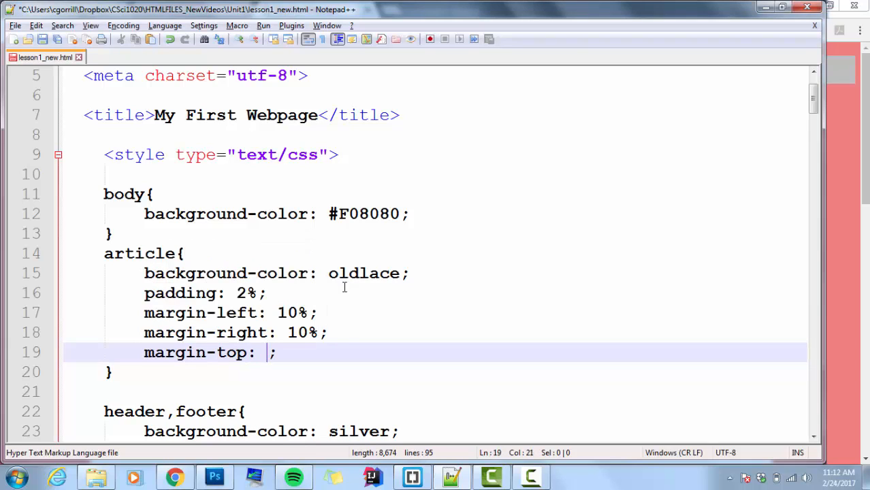
pyautogui.write('1%')
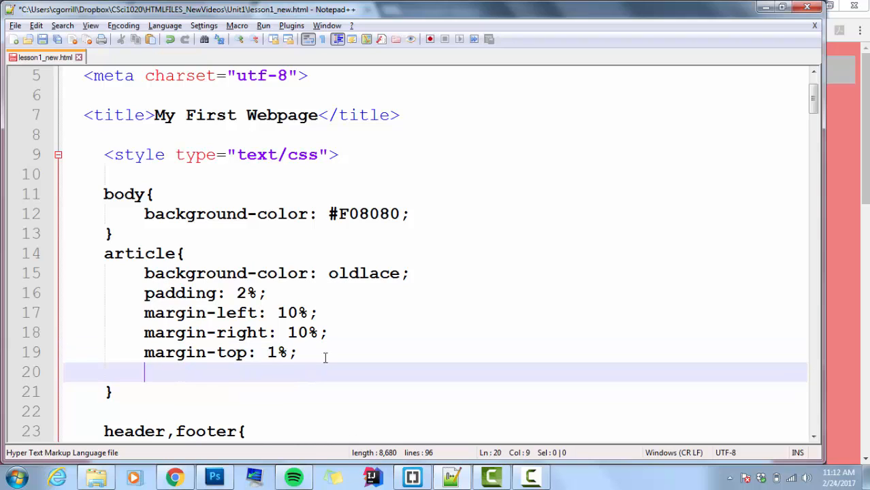
pyautogui.write('margin-bottom')
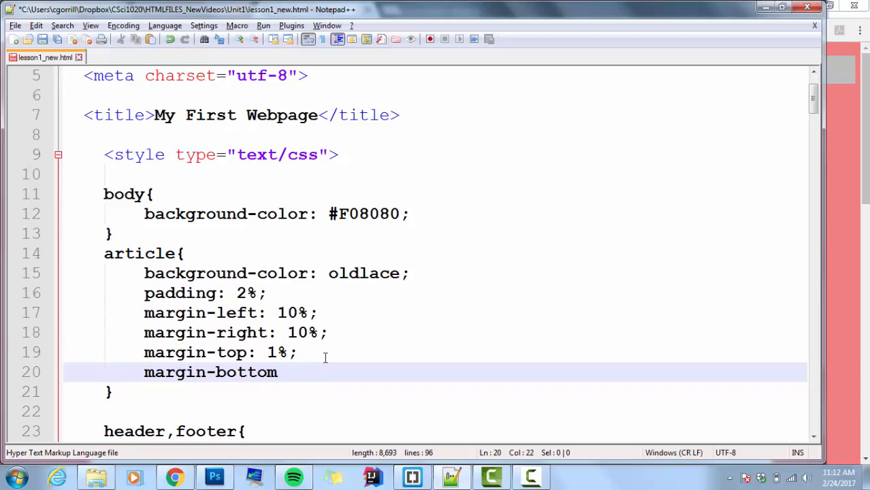
pyautogui.press('Return')
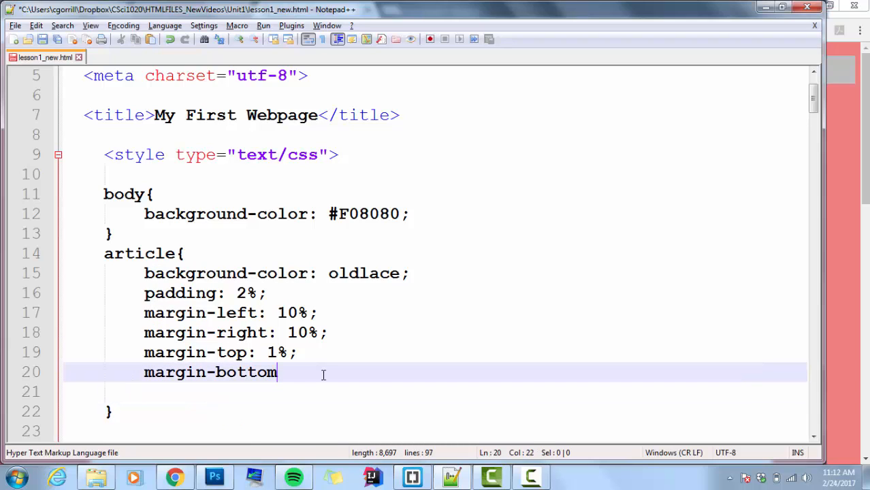
pyautogui.write(': 1;')
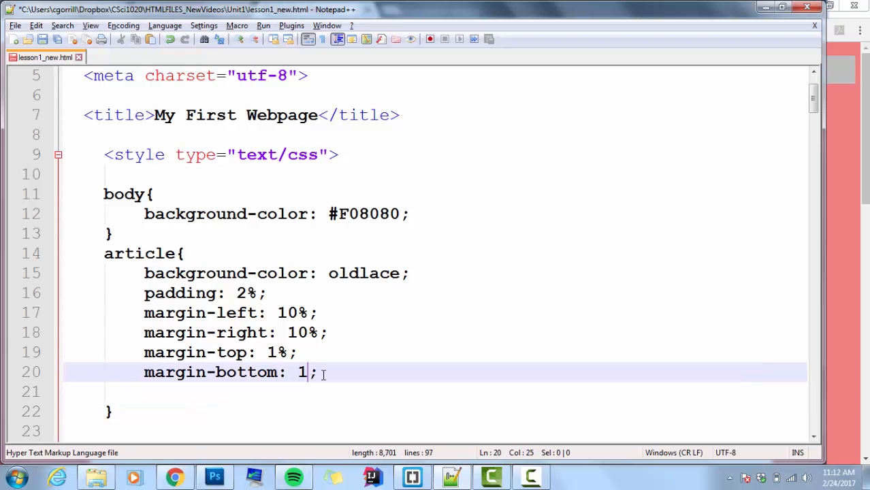
pyautogui.write('%')
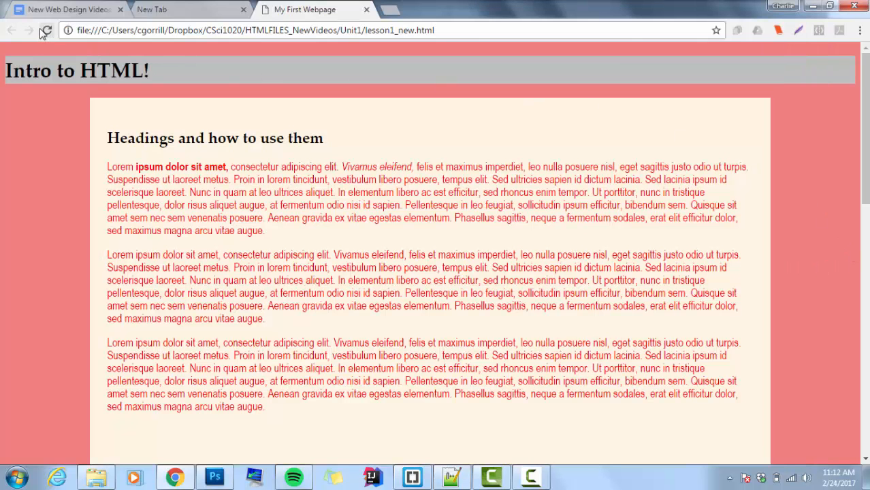
# Check the small gap between article boxes in Chrome, then return to Notepad++
pyautogui.scroll(-3)
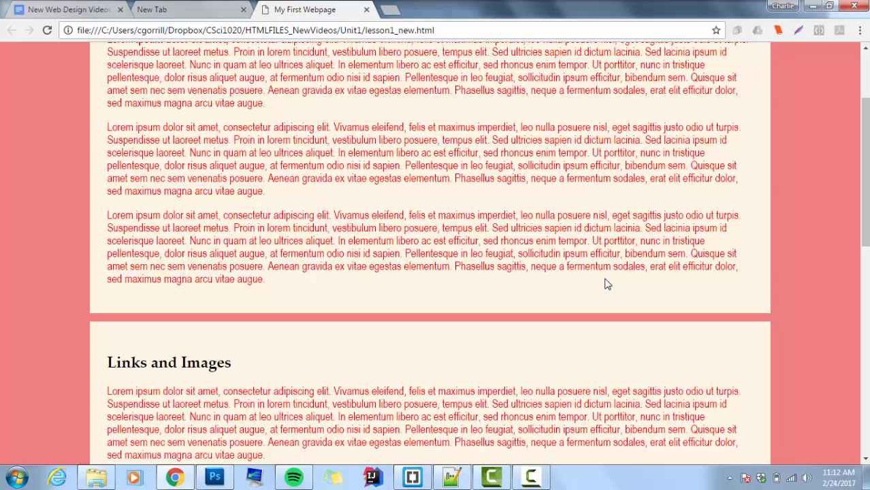
pyautogui.click(452, 476)
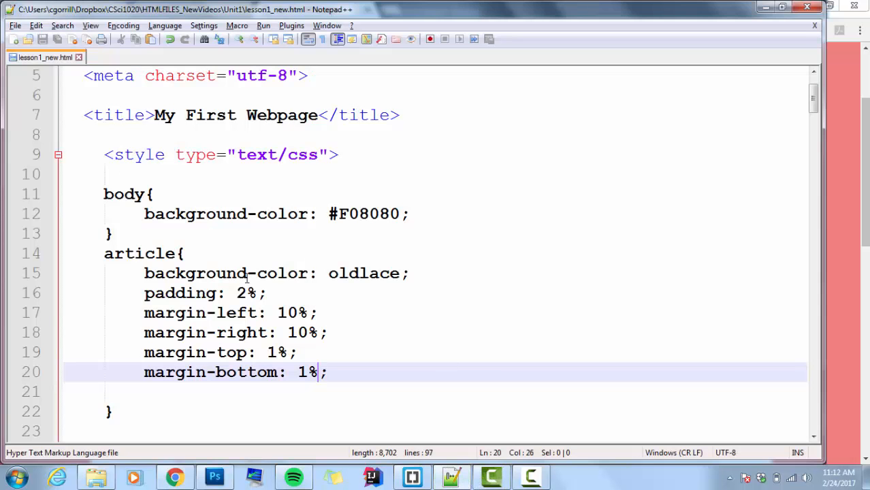